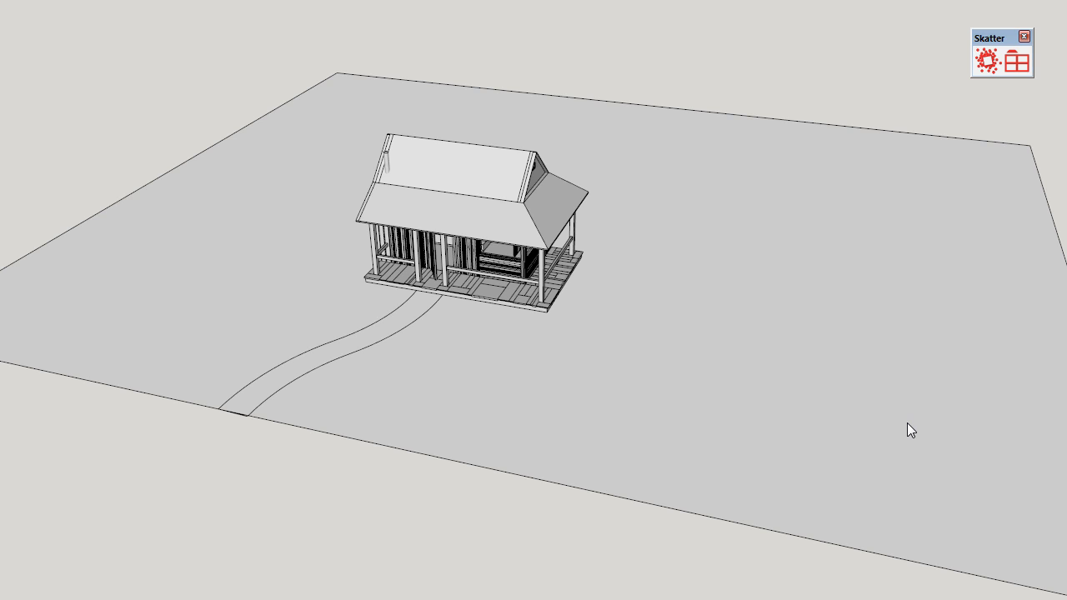
{"action": "mouse_move", "coordinate": [977, 135]}
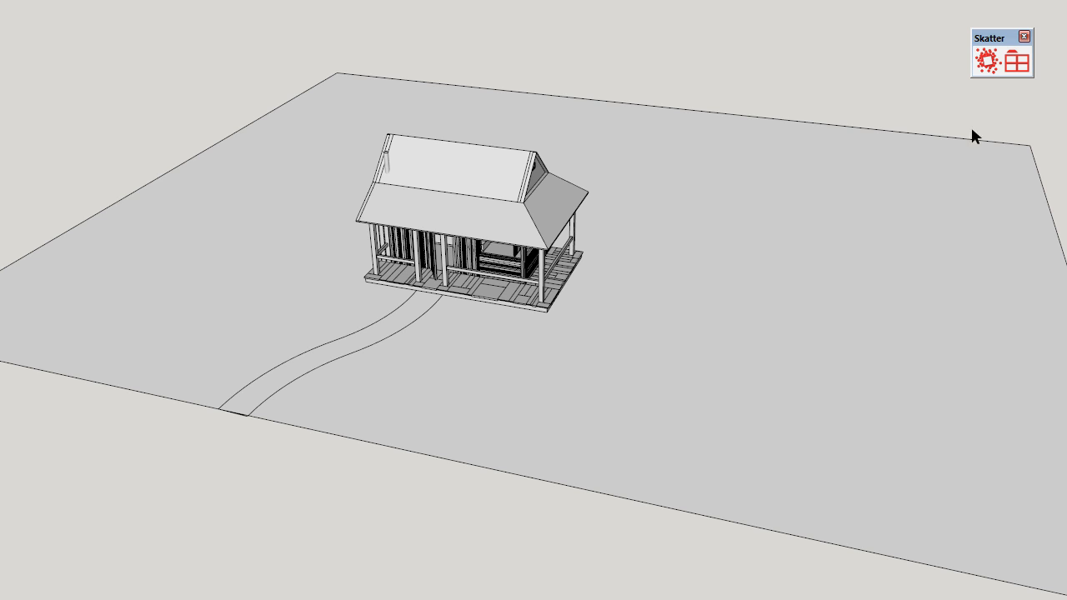
Start a new Skatter scatter, 'Skatter 1', from the Skatter toolbar settings icon
{"action": "left_click", "coordinate": [987, 60]}
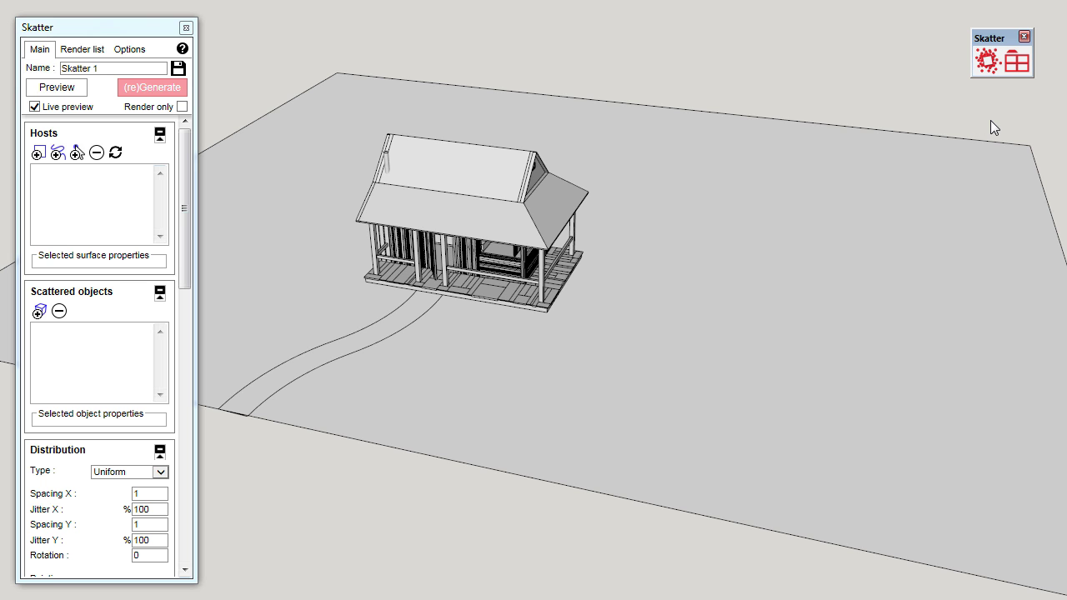
{"action": "mouse_move", "coordinate": [697, 390]}
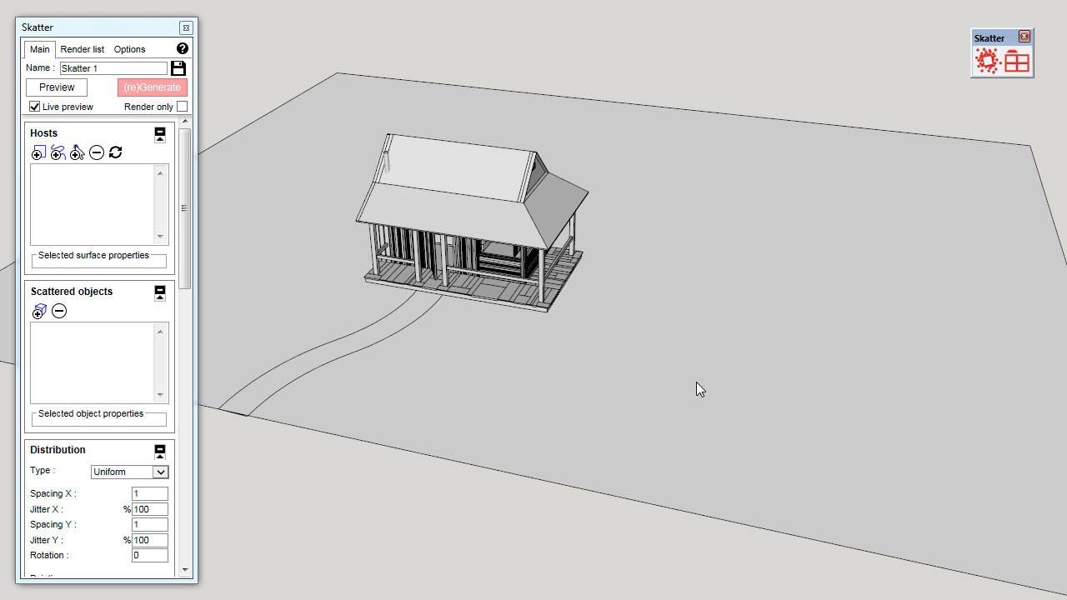
{"action": "mouse_move", "coordinate": [713, 290]}
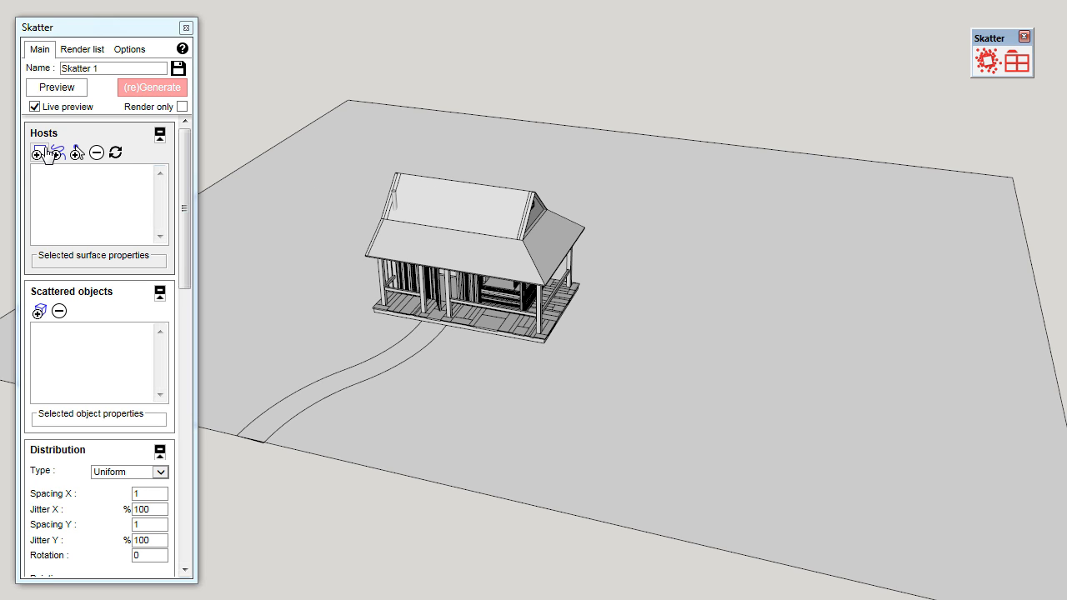
{"action": "mouse_move", "coordinate": [36, 153]}
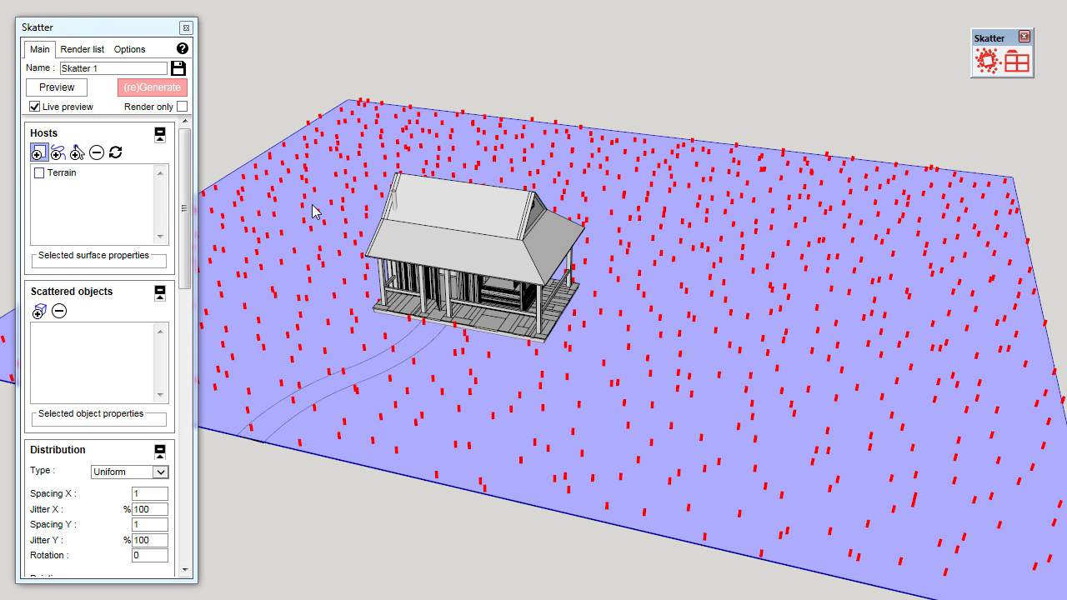
{"action": "mouse_move", "coordinate": [175, 197]}
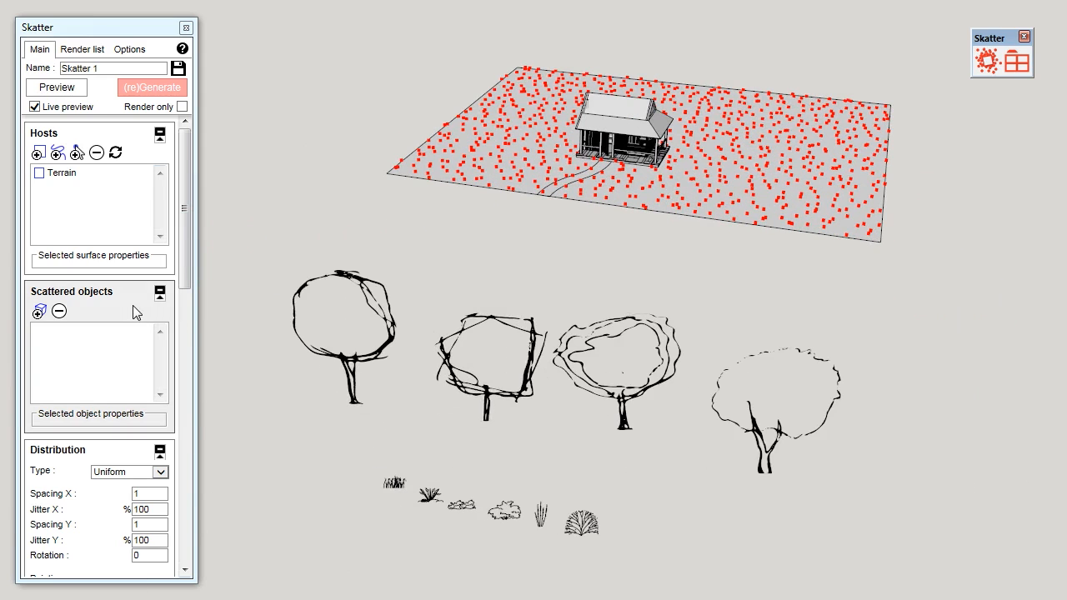
{"action": "mouse_move", "coordinate": [38, 312]}
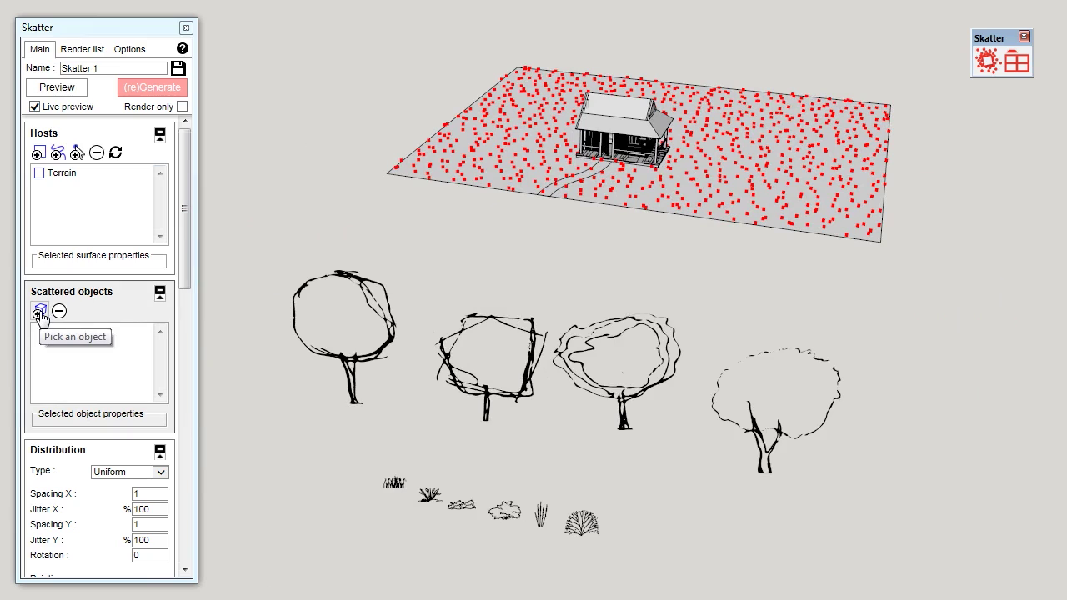
Pick the bush groups below the terrain as the scattered objects
{"action": "left_click", "coordinate": [39, 311]}
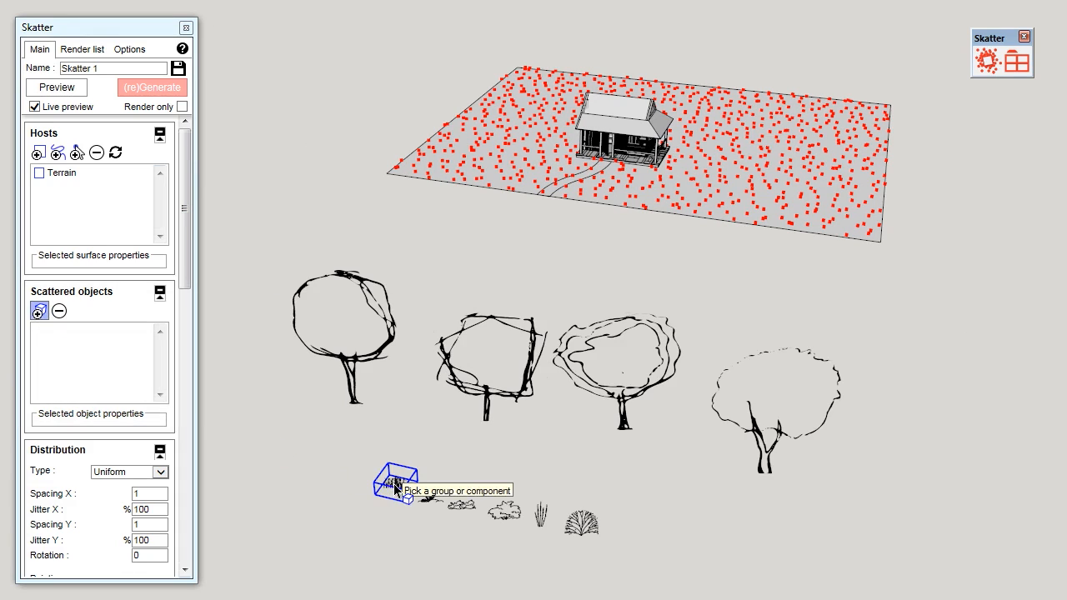
{"action": "left_click", "coordinate": [461, 514]}
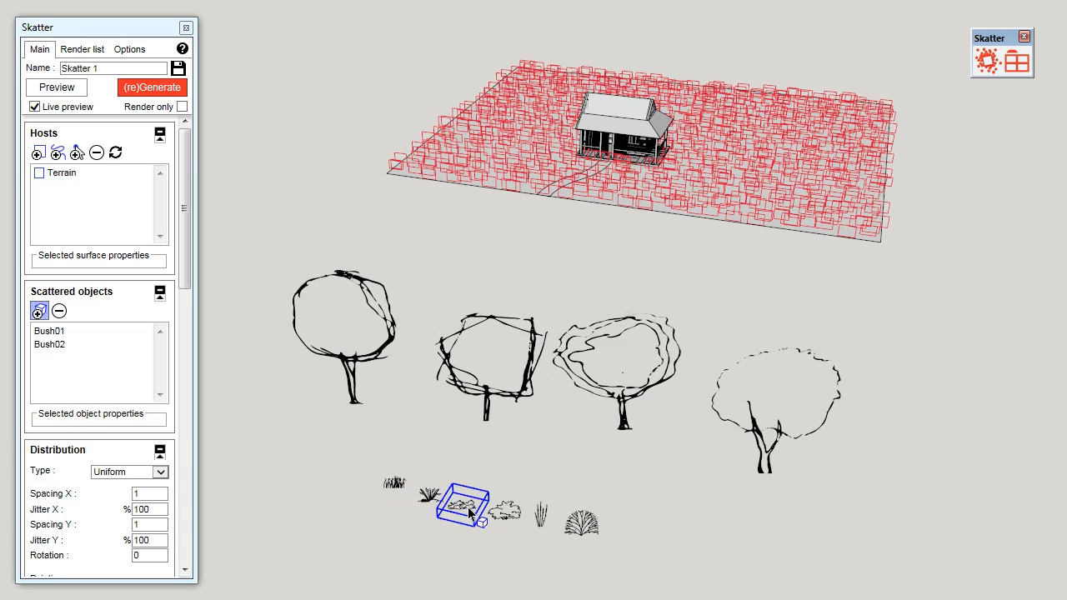
{"action": "left_click", "coordinate": [539, 522]}
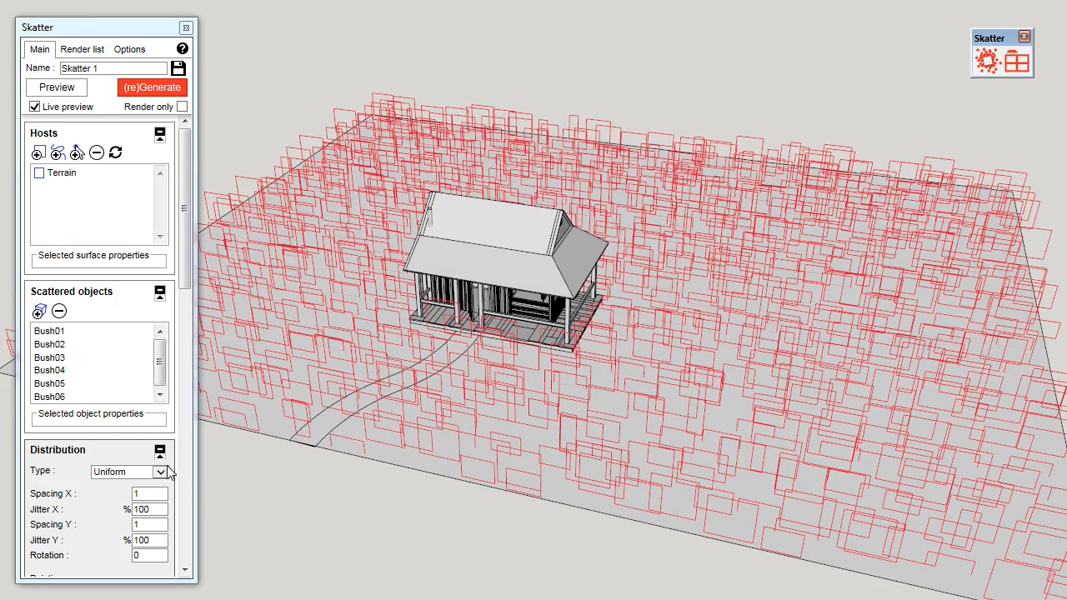
{"action": "mouse_move", "coordinate": [270, 465]}
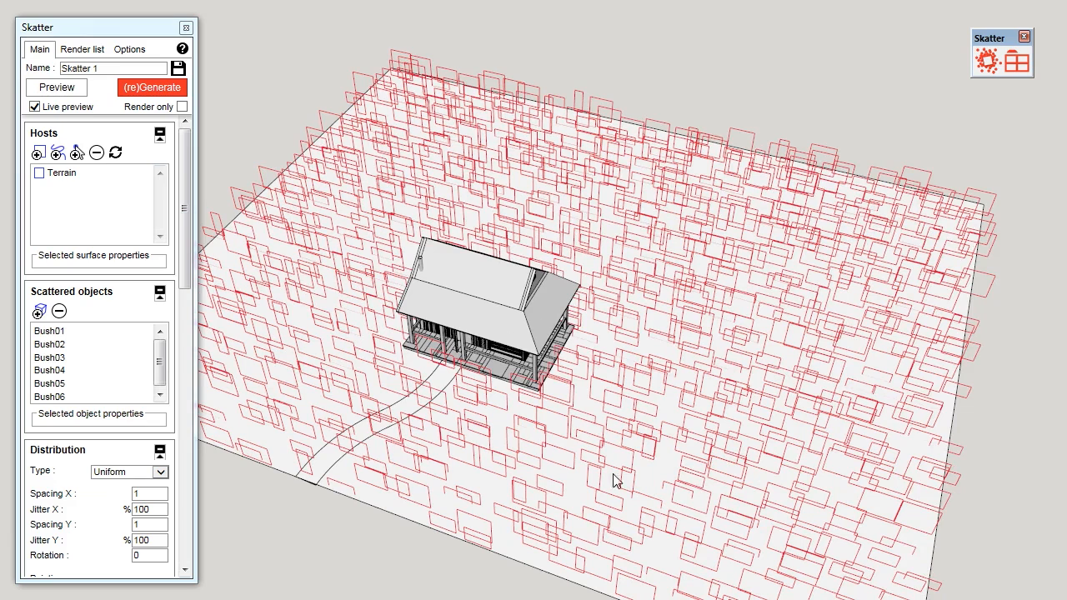
{"action": "mouse_move", "coordinate": [842, 282]}
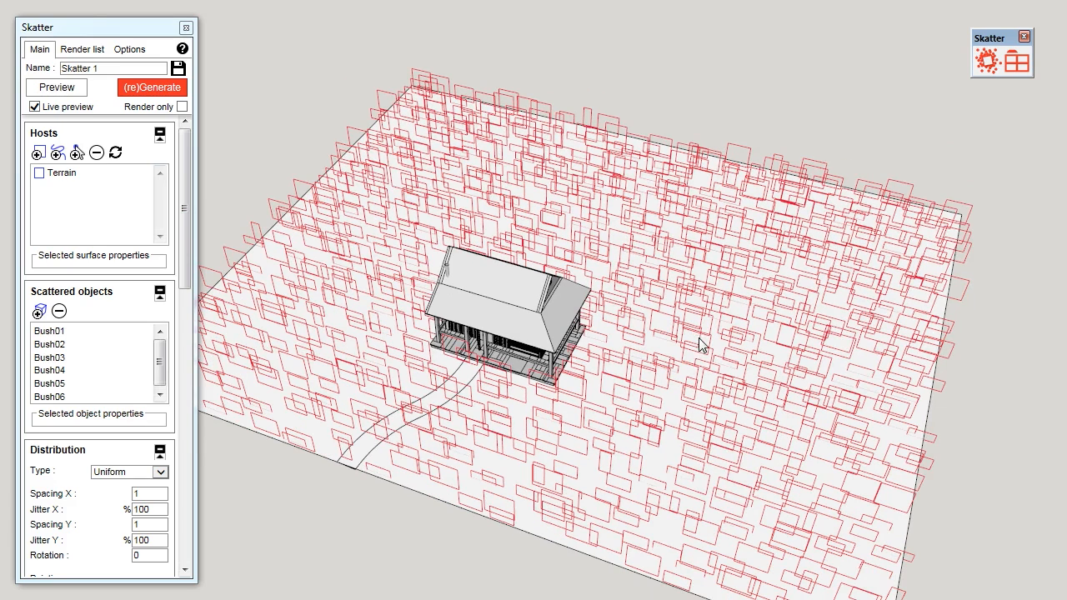
{"action": "mouse_move", "coordinate": [684, 280]}
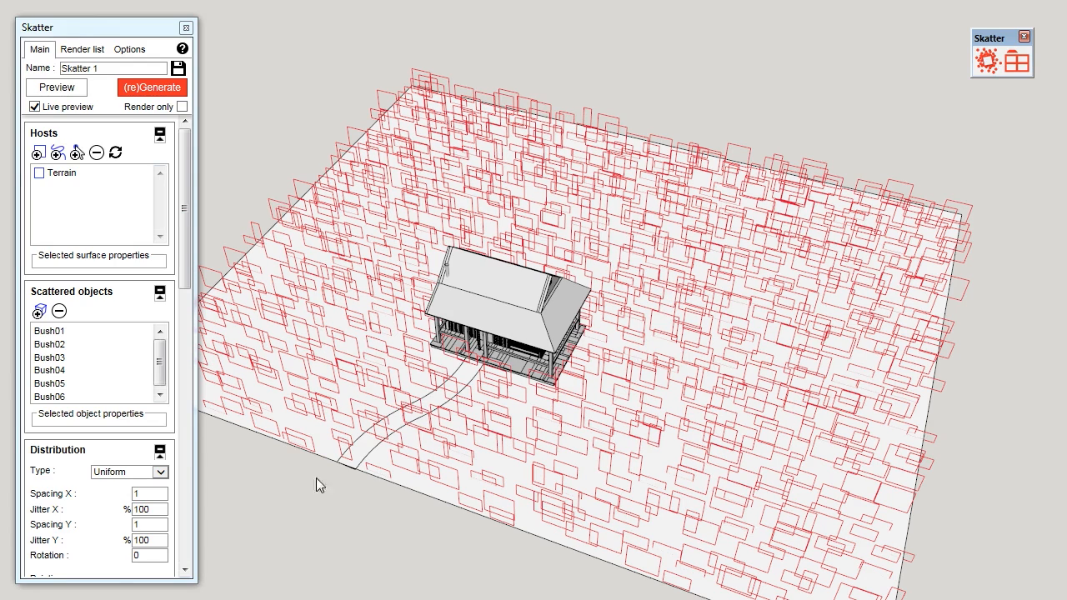
Change the distribution type from Uniform to Random
{"action": "left_click", "coordinate": [160, 472]}
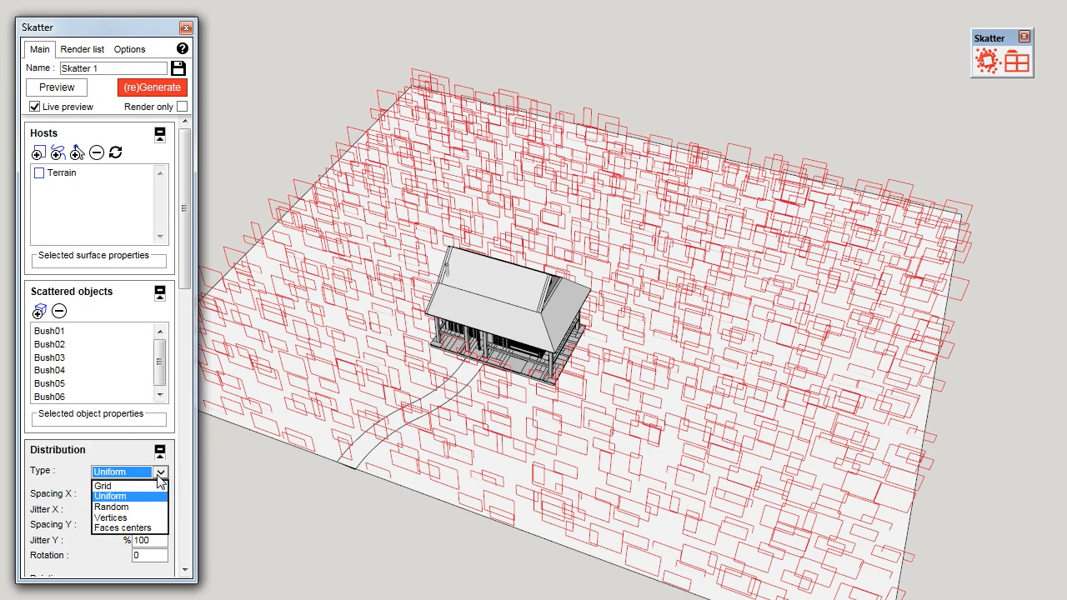
{"action": "left_click", "coordinate": [110, 503]}
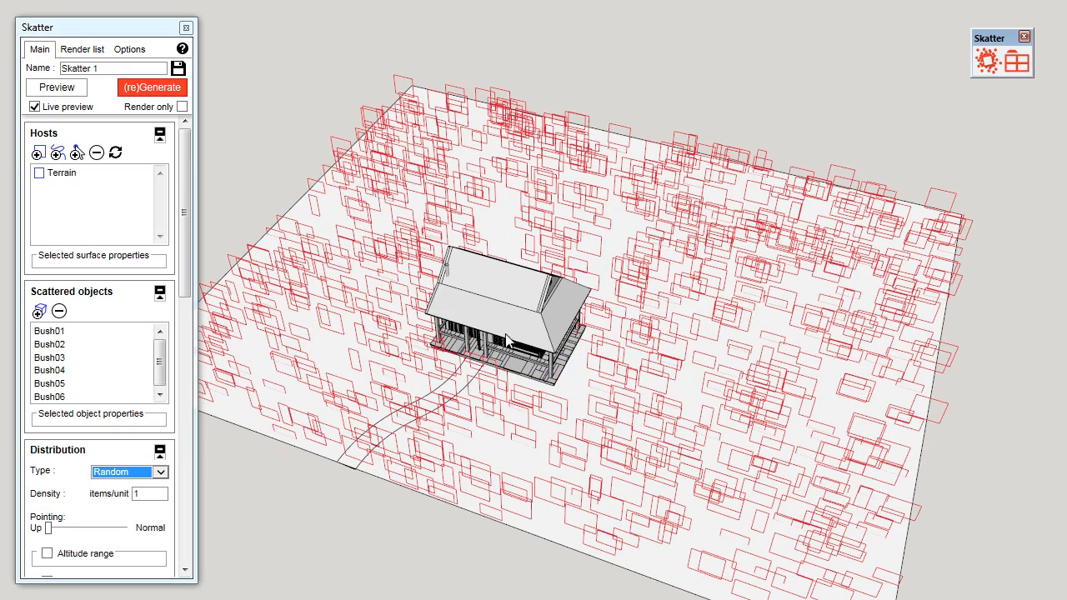
{"action": "mouse_move", "coordinate": [587, 406]}
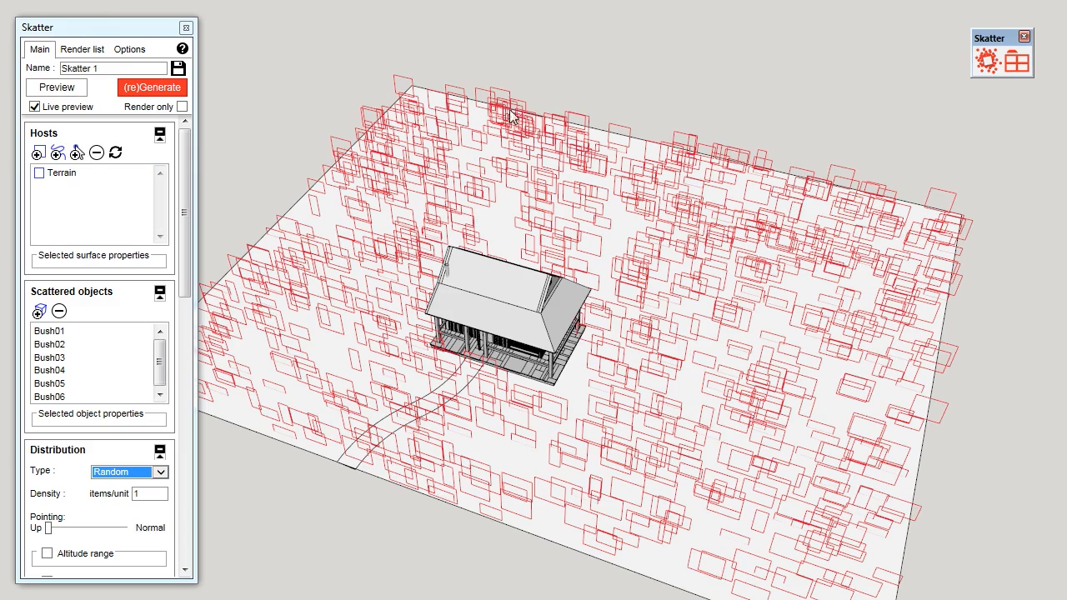
{"action": "mouse_move", "coordinate": [694, 350]}
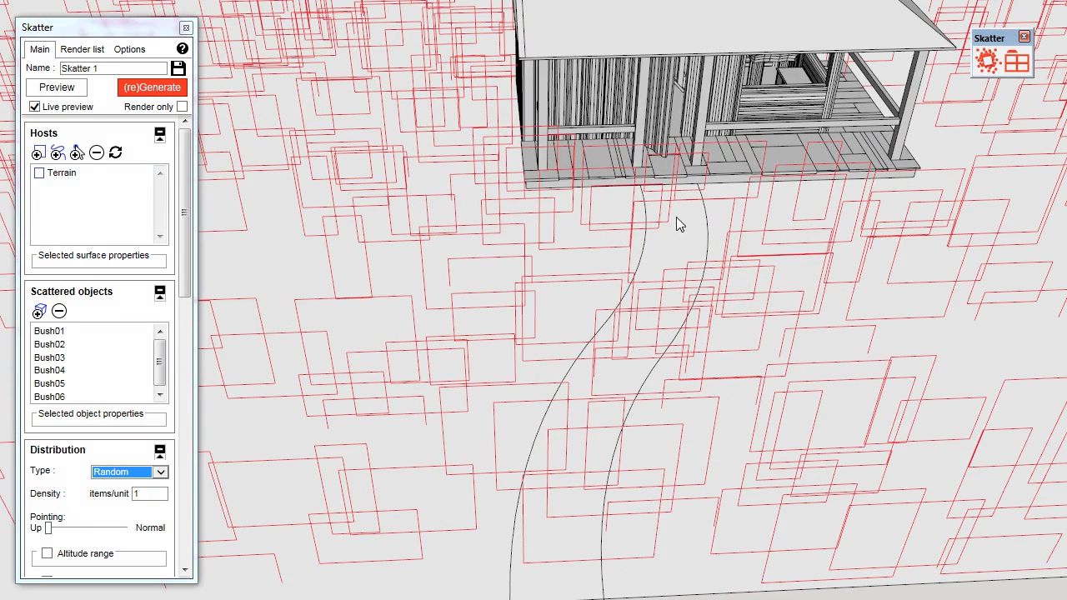
{"action": "mouse_move", "coordinate": [641, 351]}
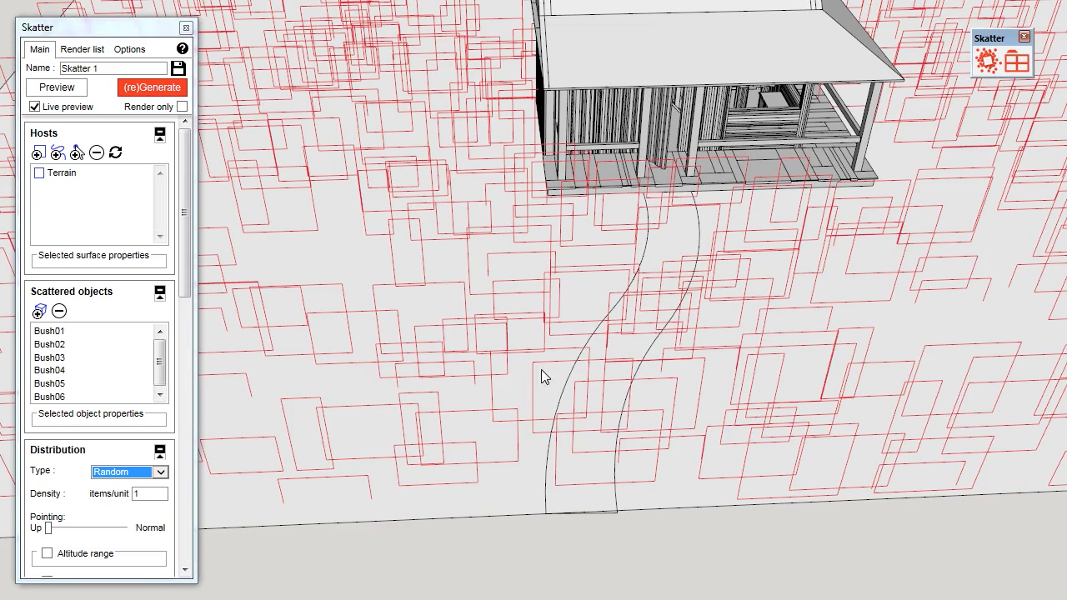
Set the Path area in the Areas list to Exclude
{"action": "scroll", "scroll_direction": "down", "scroll_amount": 3}
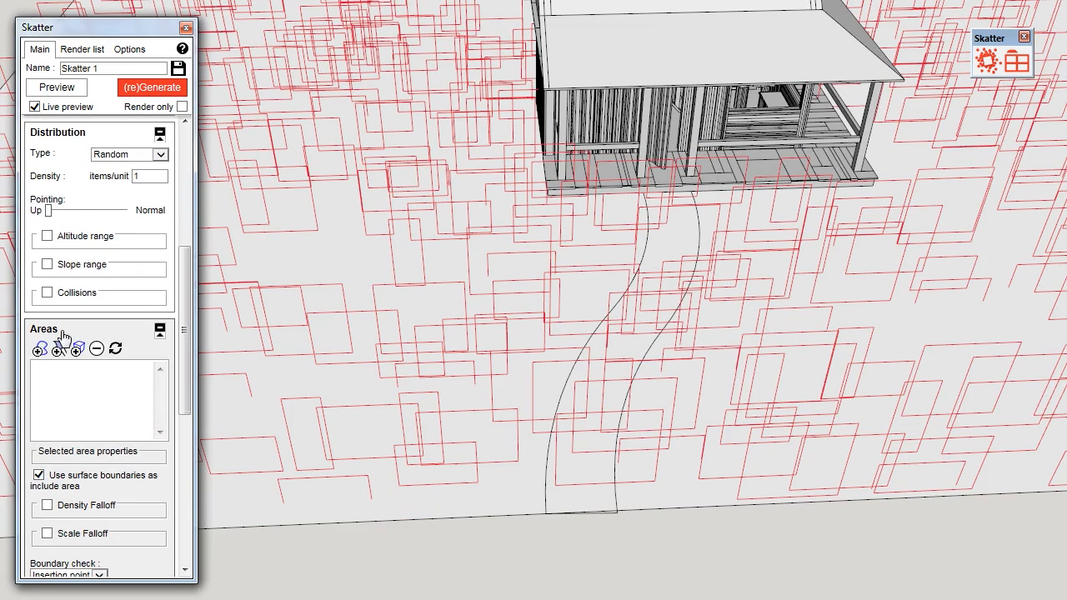
{"action": "mouse_move", "coordinate": [36, 351]}
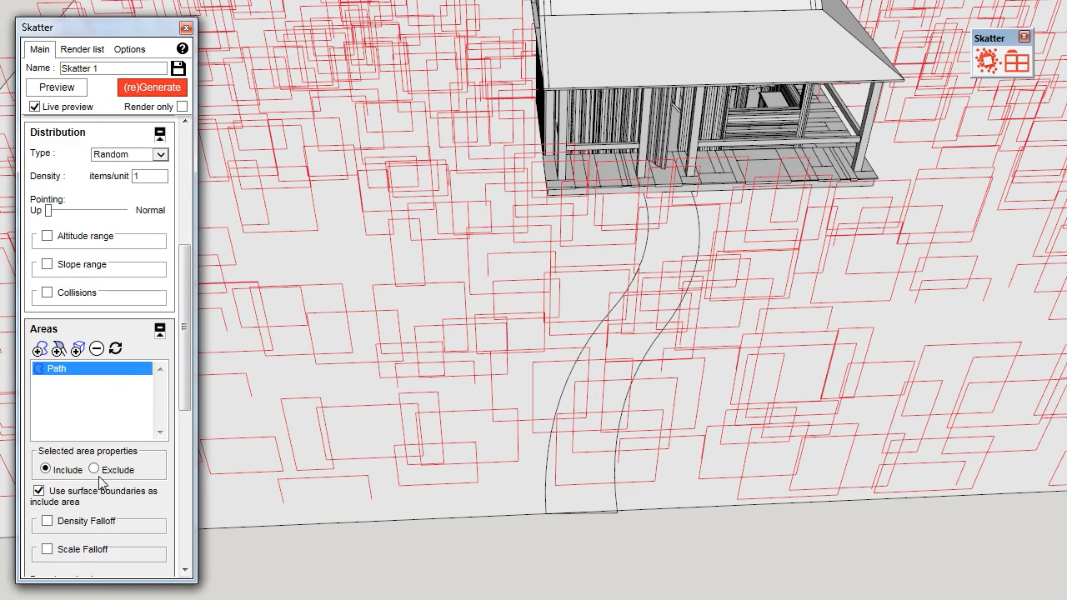
{"action": "left_click", "coordinate": [95, 470]}
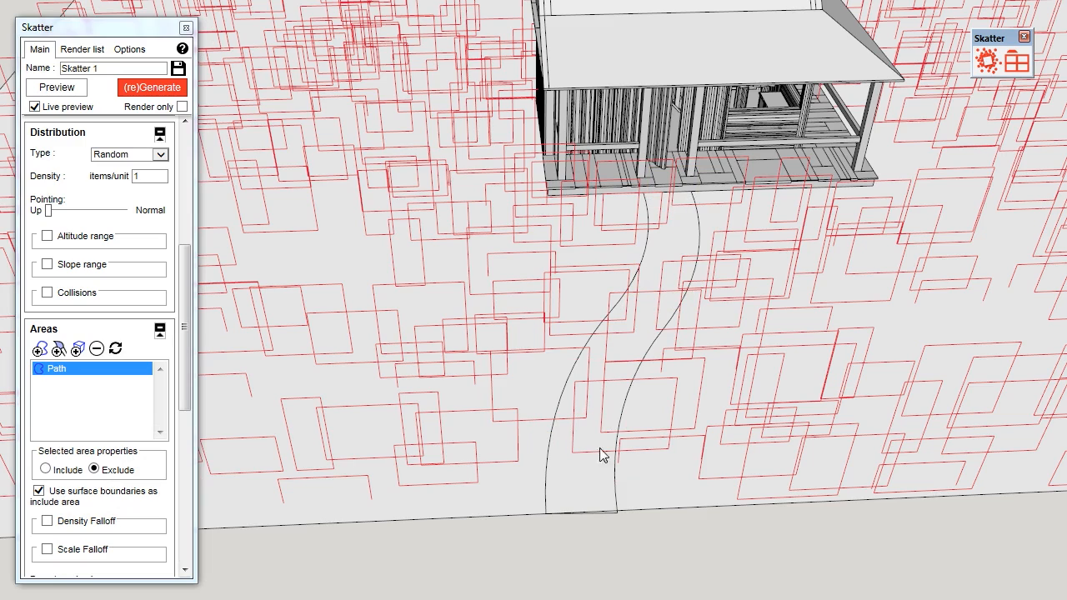
{"action": "mouse_move", "coordinate": [667, 215]}
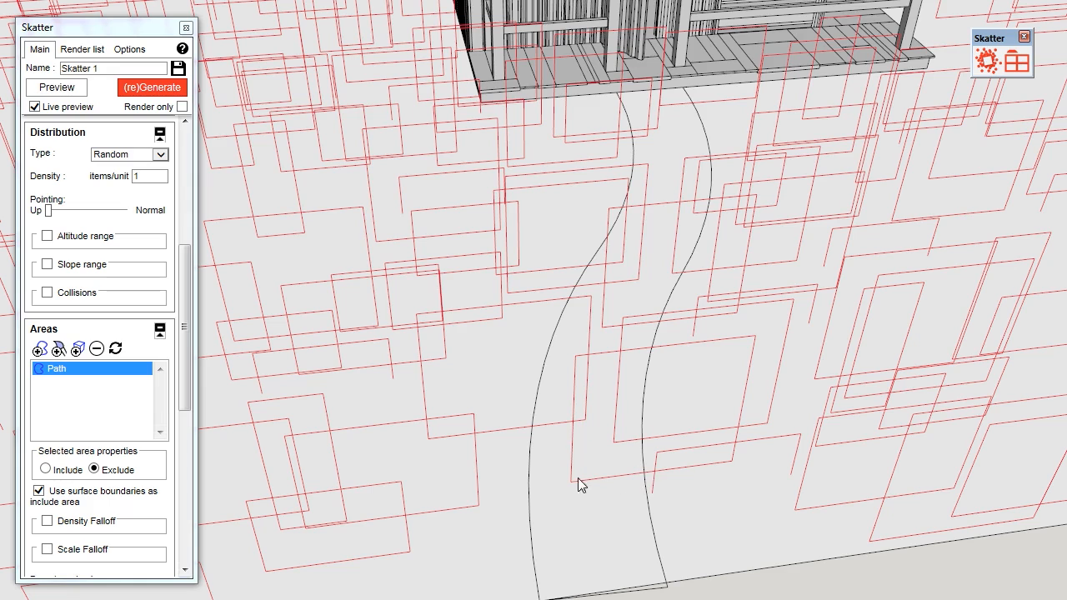
{"action": "mouse_move", "coordinate": [615, 335]}
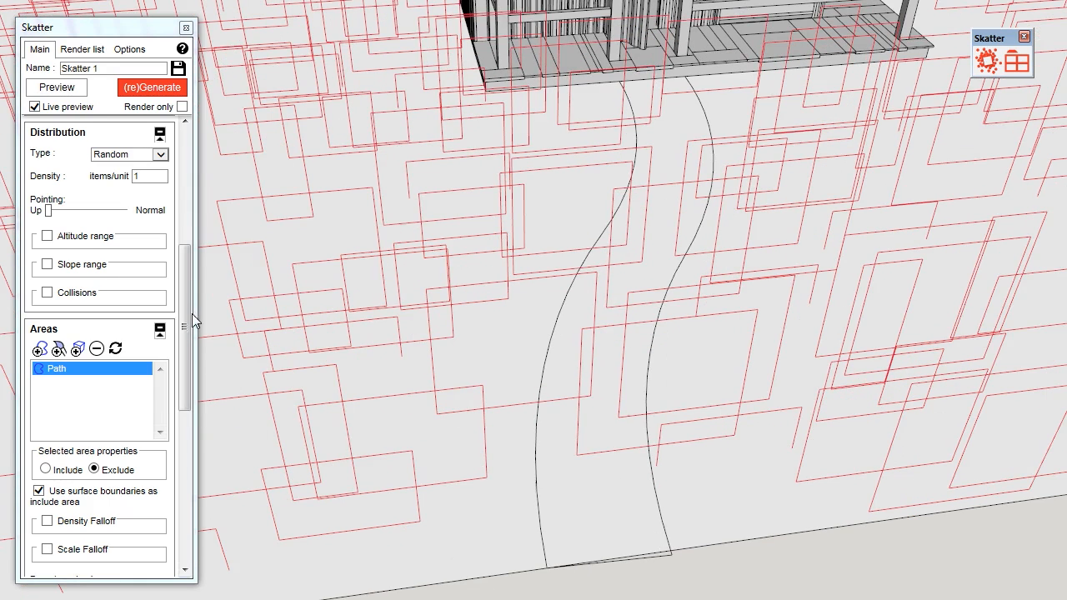
Set the Areas boundary check to Size at 100%
{"action": "scroll", "scroll_direction": "down", "scroll_amount": 3}
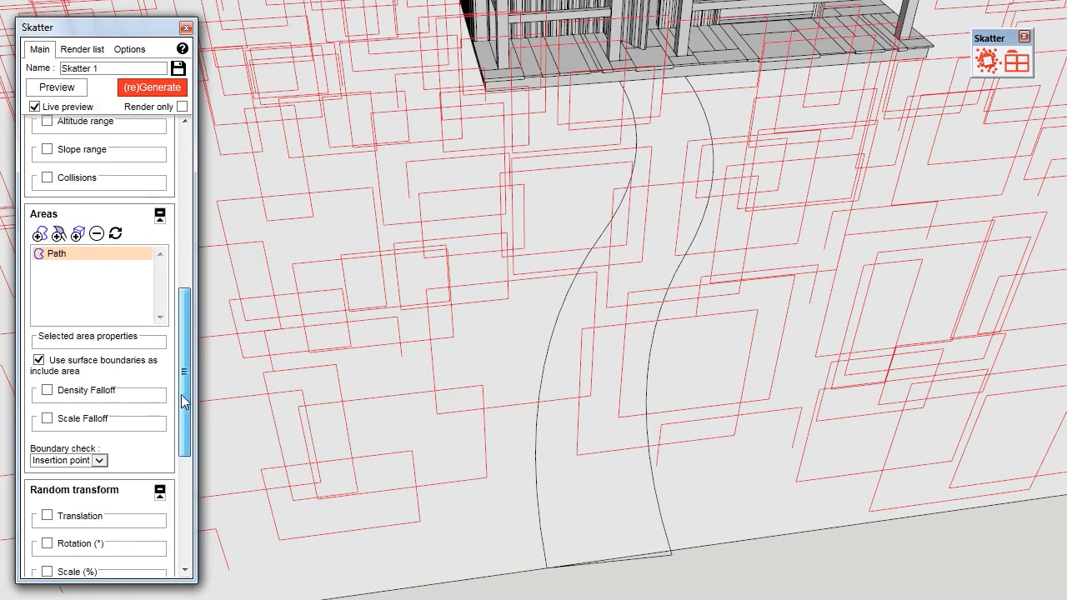
{"action": "scroll", "scroll_direction": "down", "scroll_amount": 3}
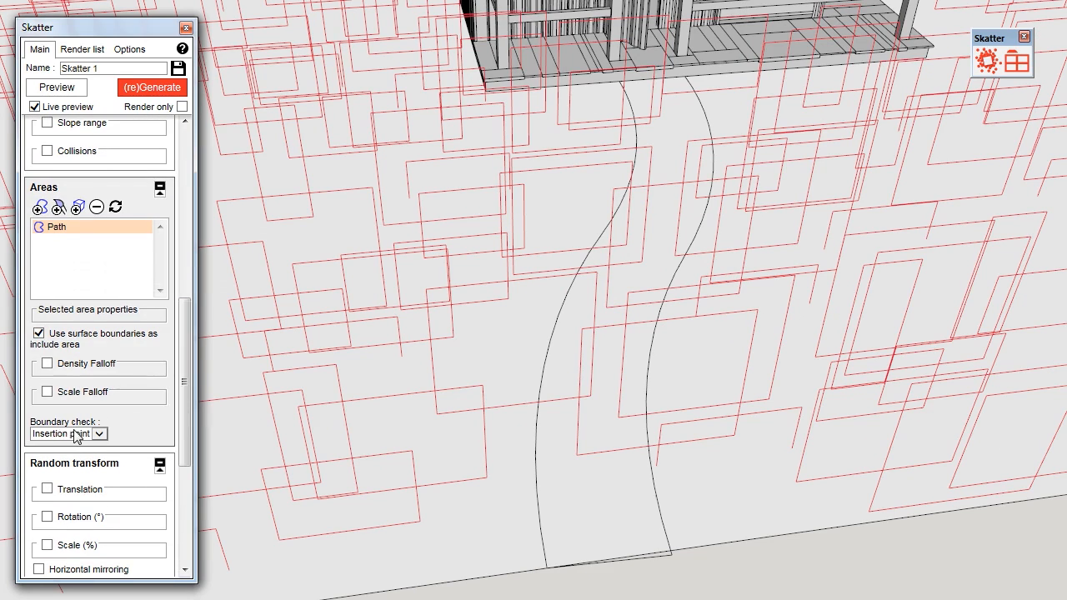
{"action": "left_click", "coordinate": [96, 434]}
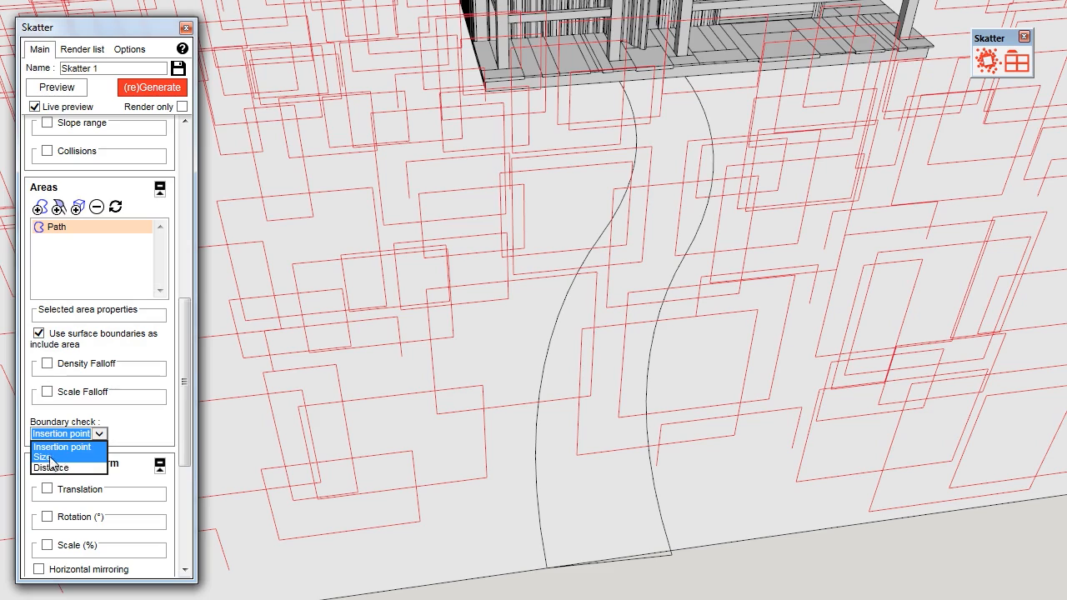
{"action": "left_click", "coordinate": [47, 456]}
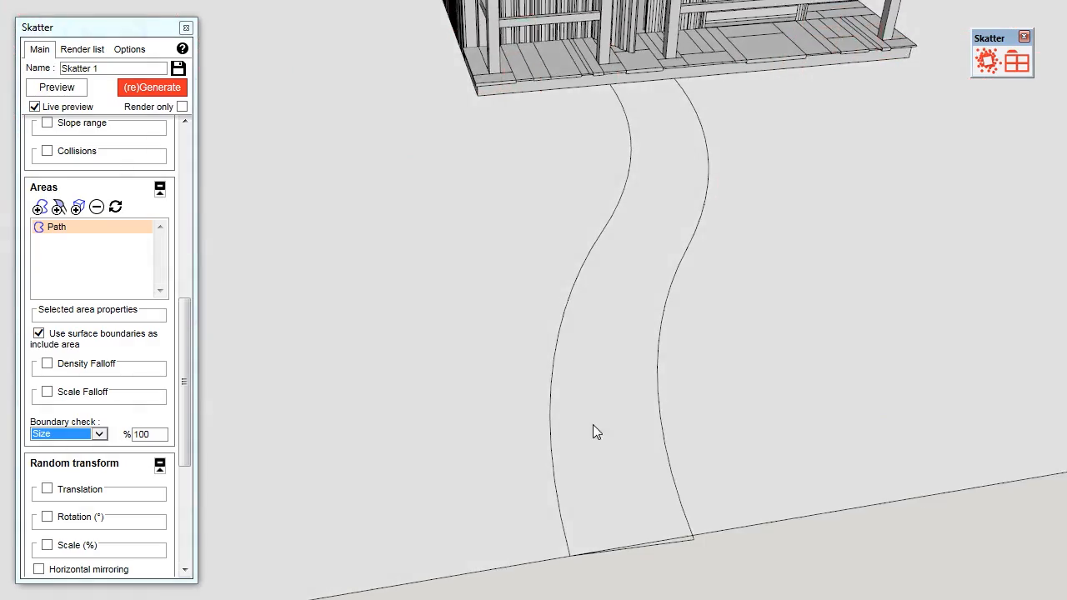
Uncheck 'Use surface boundaries as include area' in the Areas panel
{"action": "left_click", "coordinate": [151, 86]}
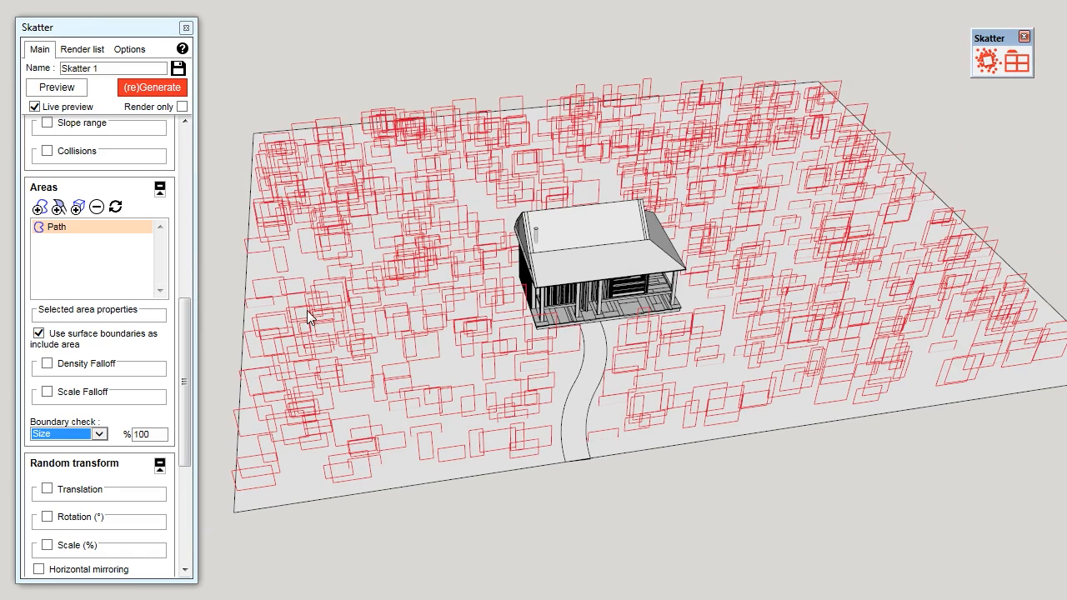
{"action": "mouse_move", "coordinate": [40, 333]}
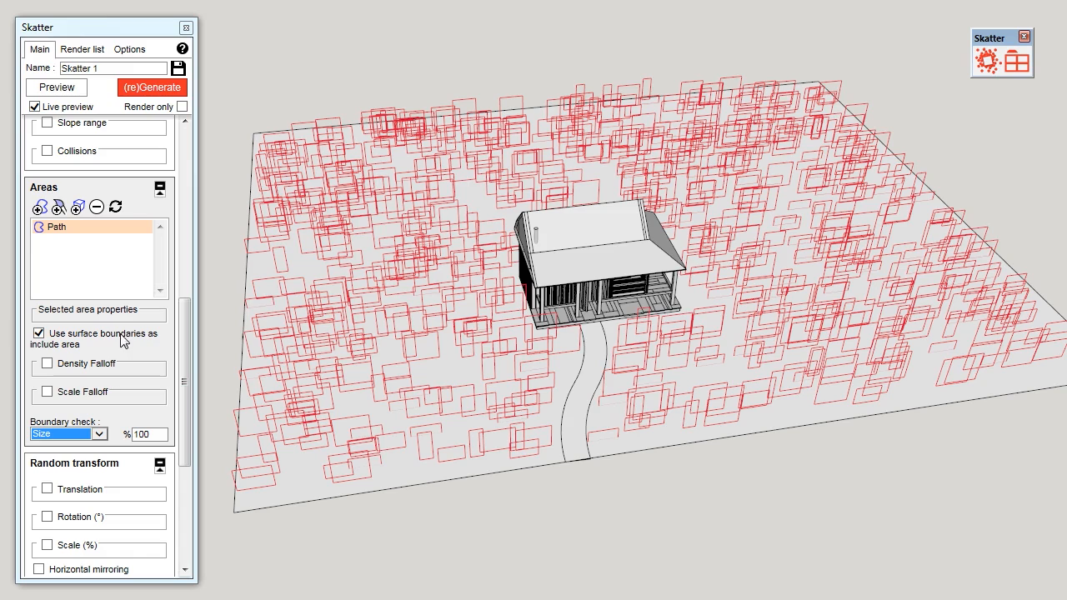
{"action": "left_click", "coordinate": [40, 334]}
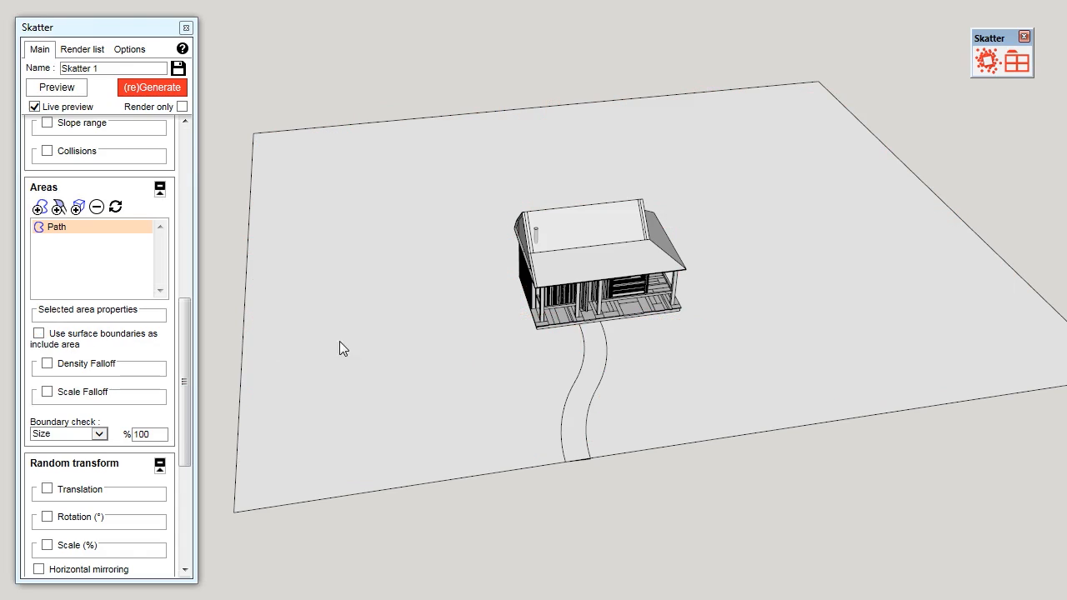
{"action": "mouse_move", "coordinate": [260, 297]}
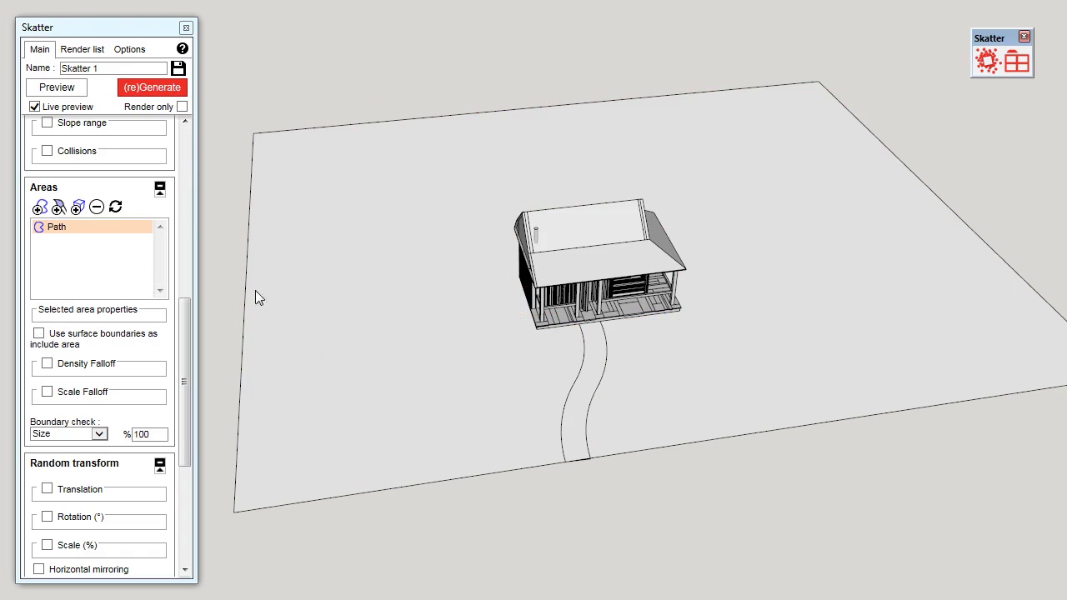
{"action": "mouse_move", "coordinate": [56, 207]}
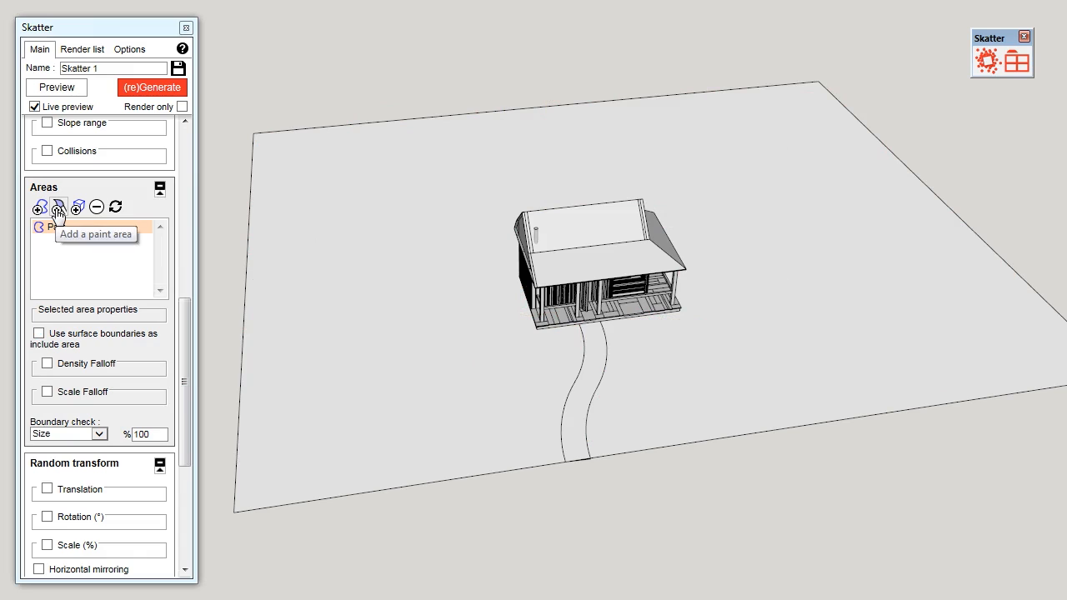
Add an include paint area and brush several bush patches onto the terrain
{"action": "left_click", "coordinate": [57, 207]}
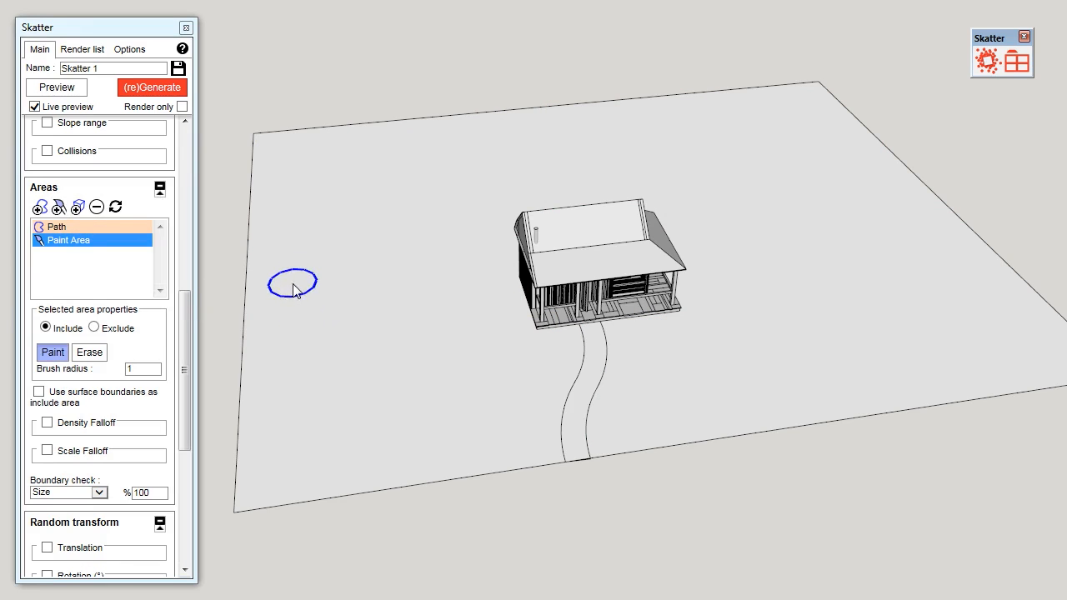
{"action": "left_click_drag", "start_coordinate": [292, 283], "coordinate": [242, 421]}
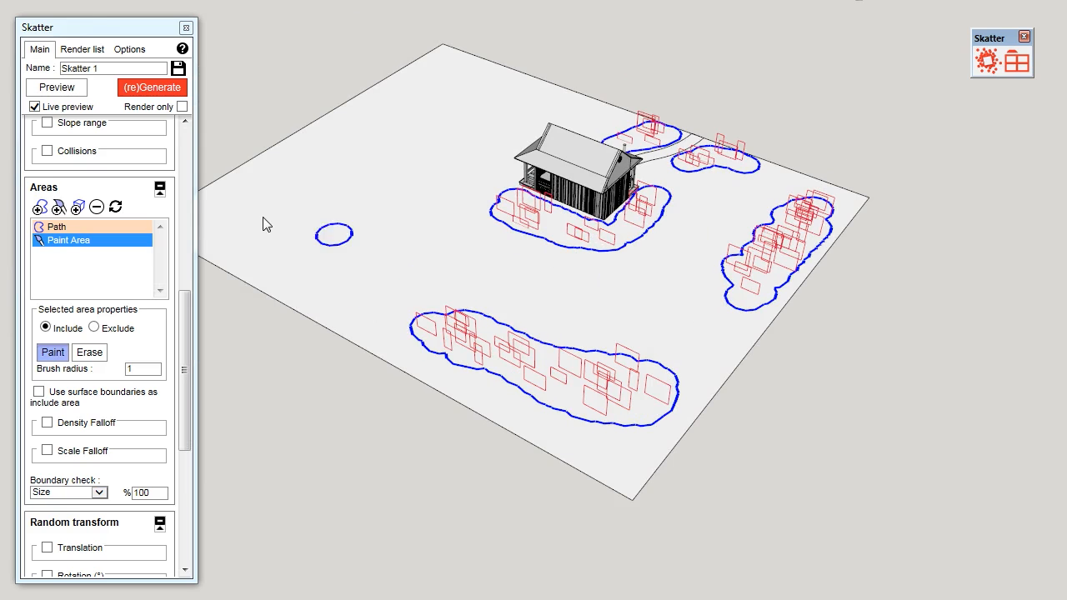
{"action": "left_click_drag", "start_coordinate": [333, 233], "coordinate": [267, 192]}
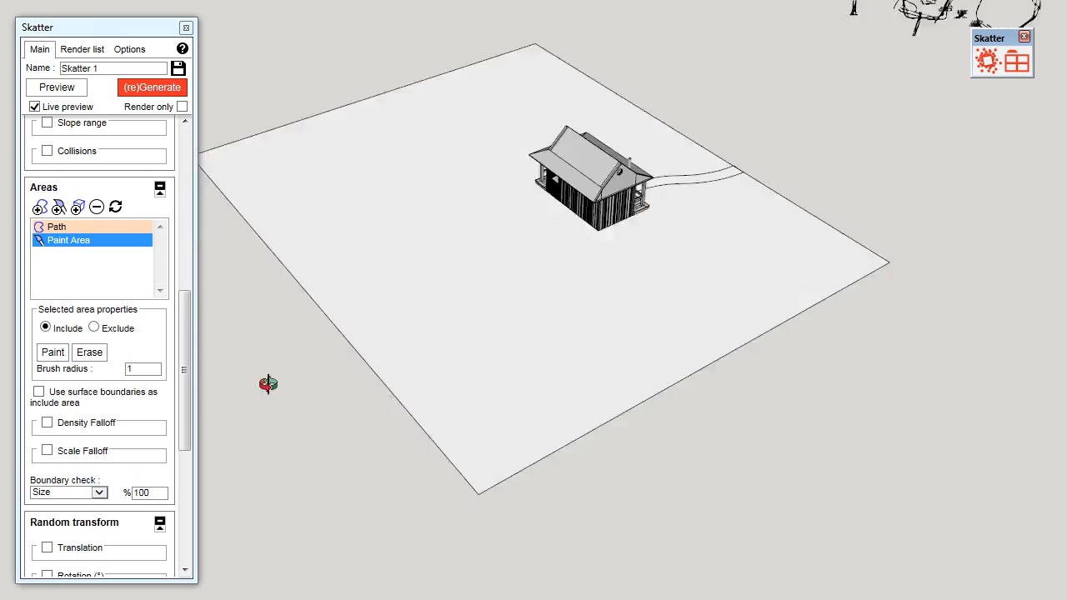
Switch the paint brush to Erase and remove part of a painted patch
{"action": "left_click", "coordinate": [152, 87]}
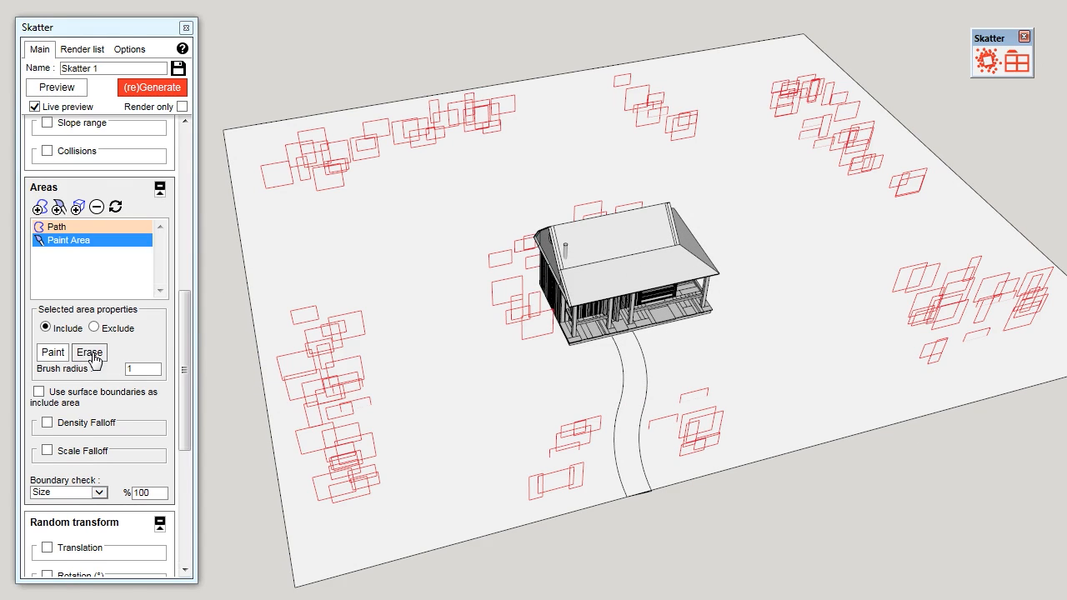
{"action": "left_click", "coordinate": [88, 353]}
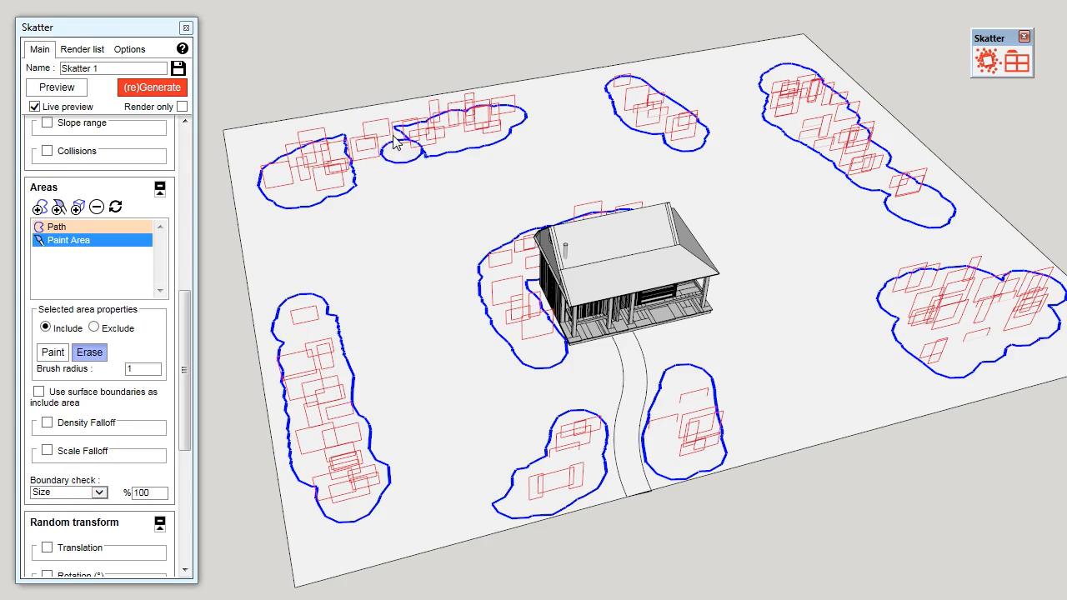
{"action": "left_click", "coordinate": [52, 352]}
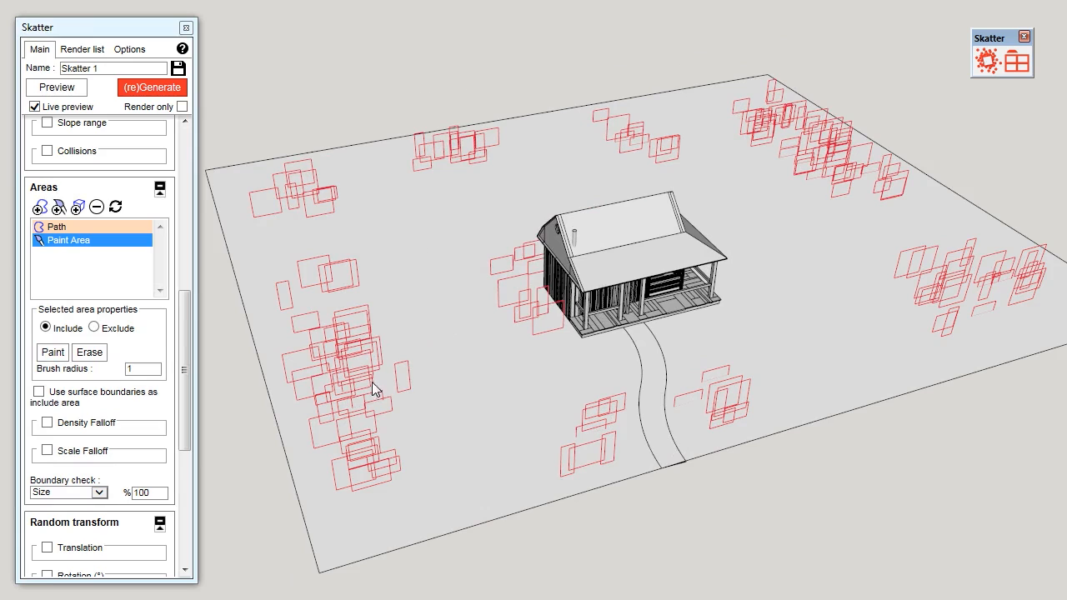
{"action": "mouse_move", "coordinate": [921, 287]}
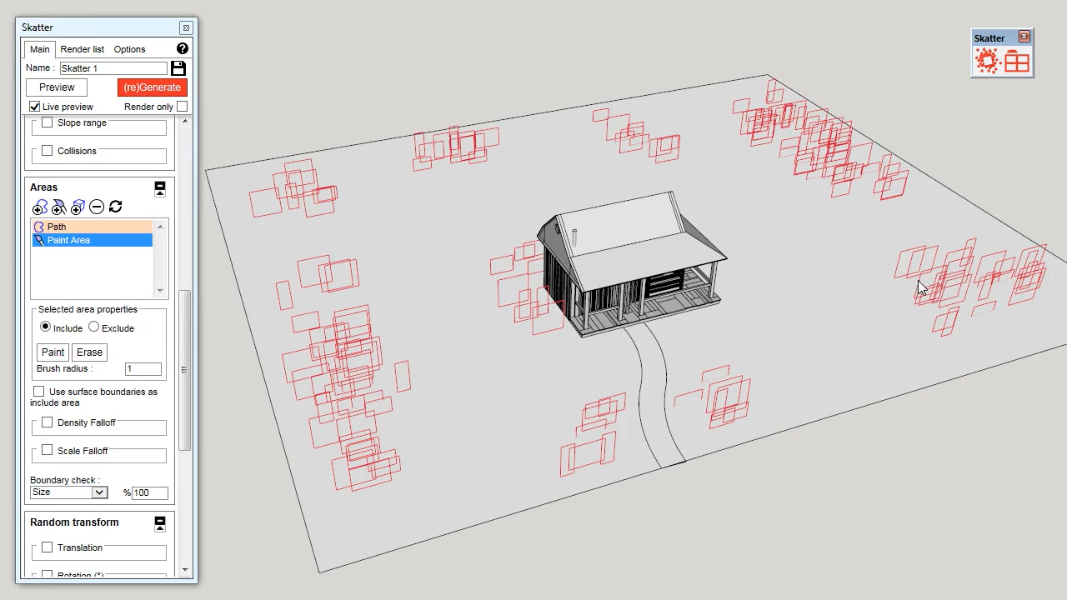
Enable random rotation with Z max 359, random 80–120% locked XYZ scale, and horizontal mirroring
{"action": "scroll", "scroll_direction": "down", "scroll_amount": 3}
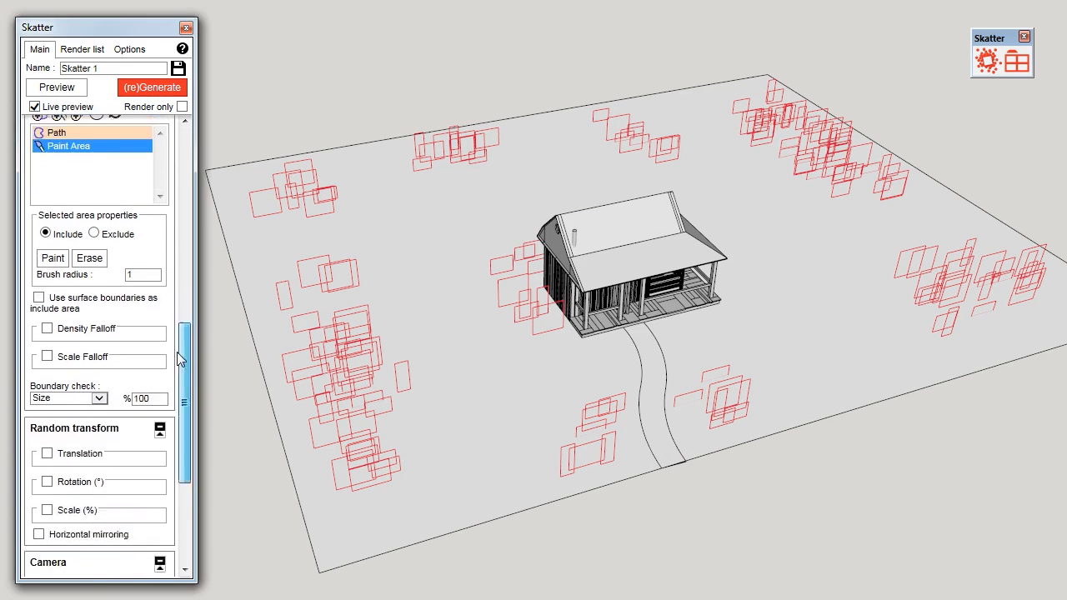
{"action": "scroll", "scroll_direction": "down", "scroll_amount": 3}
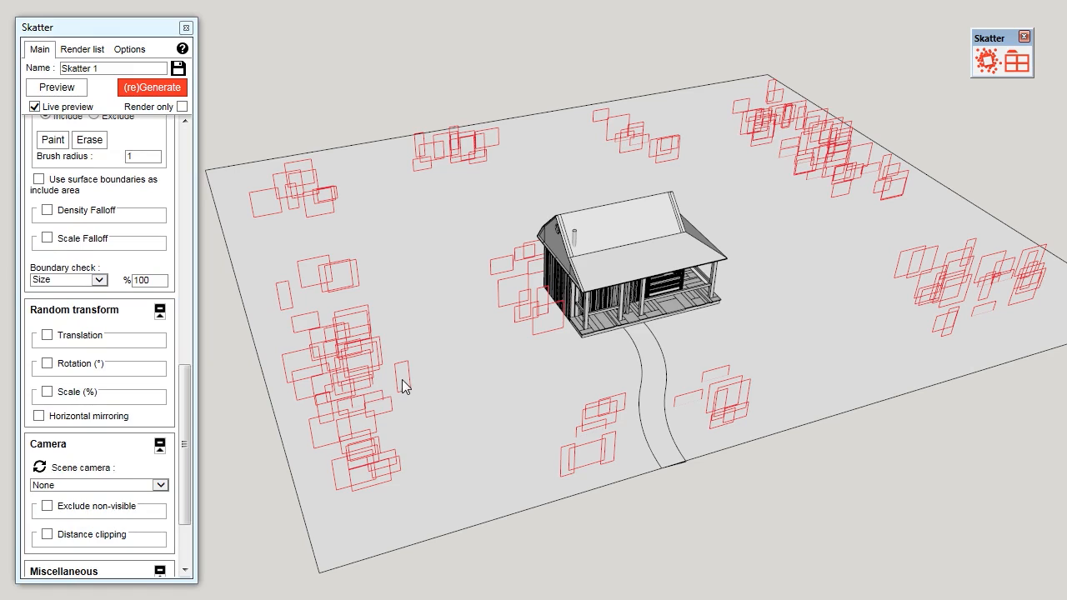
{"action": "mouse_move", "coordinate": [215, 425]}
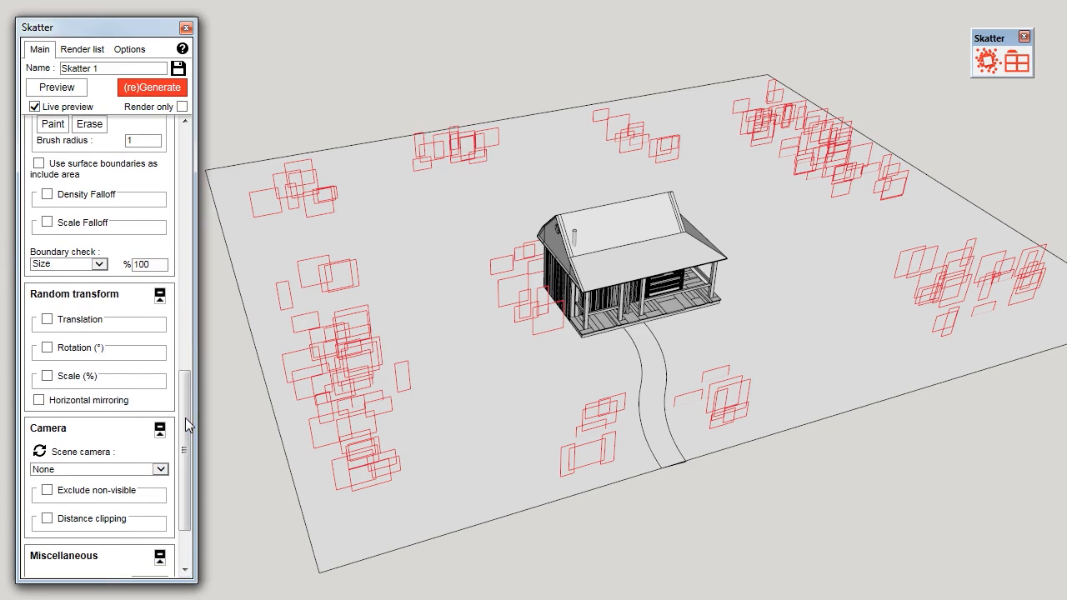
{"action": "left_click", "coordinate": [40, 349]}
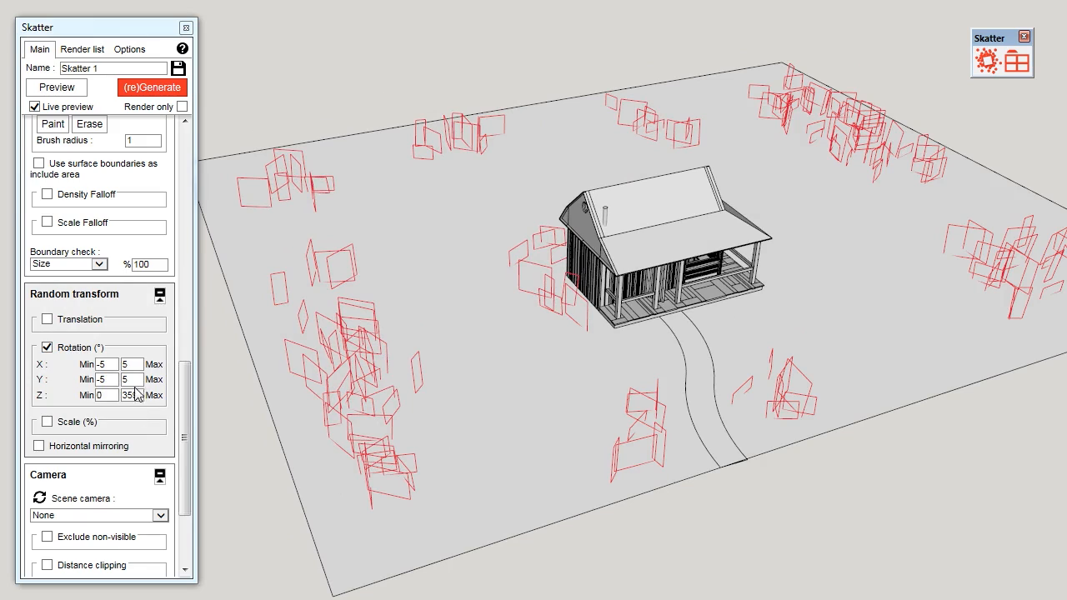
{"action": "type", "text": "359"}
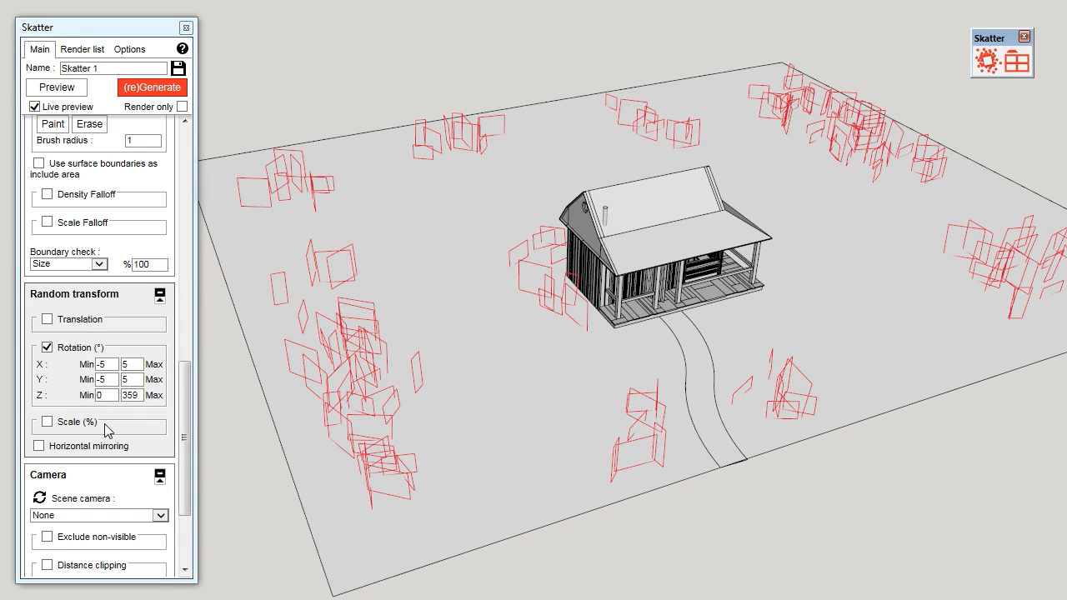
{"action": "left_click", "coordinate": [45, 422]}
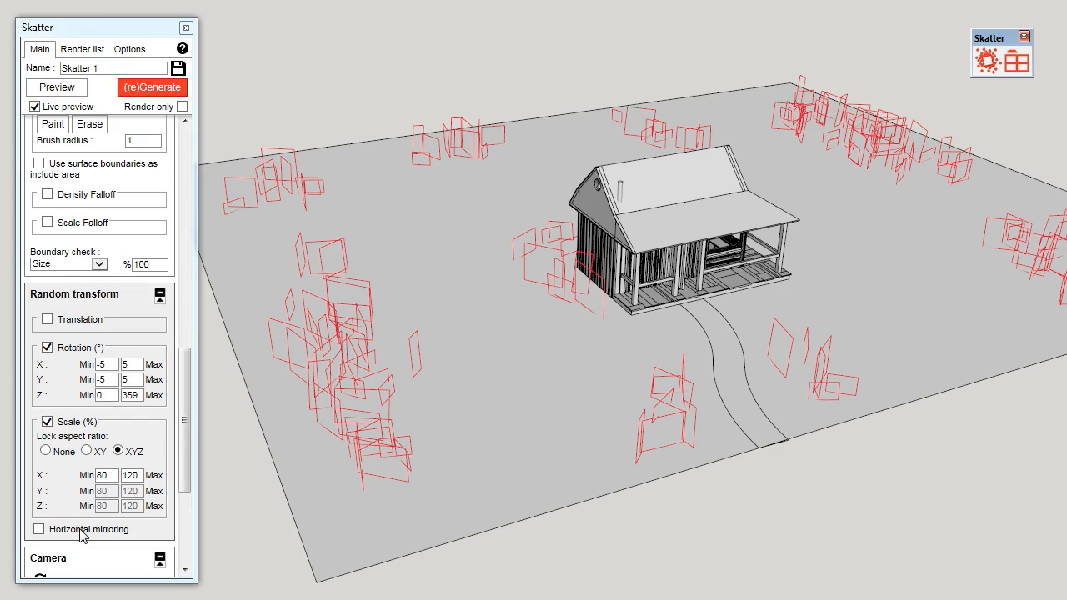
{"action": "left_click", "coordinate": [40, 530]}
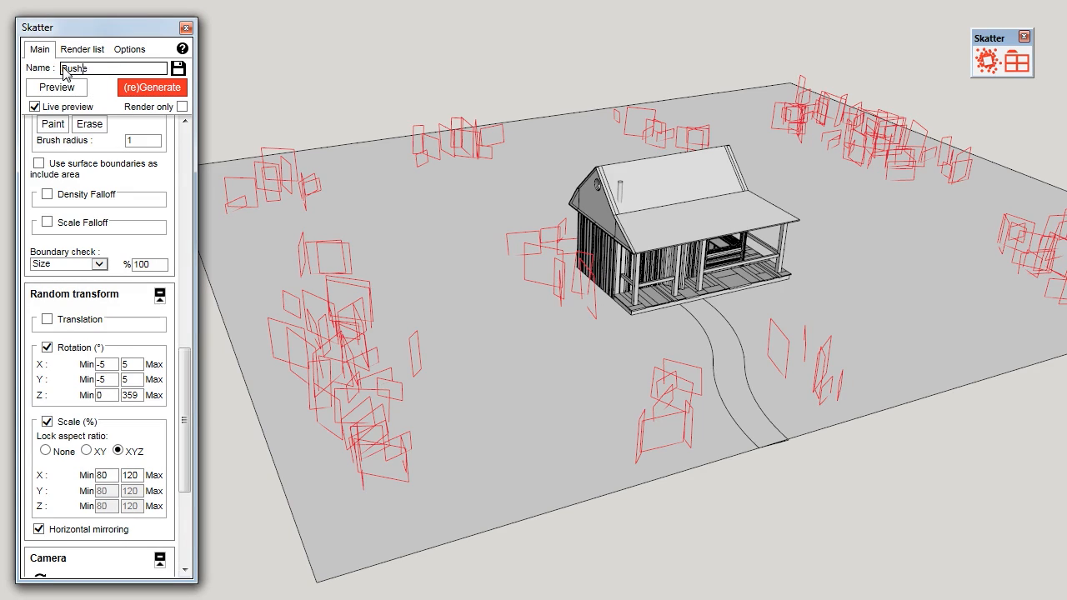
Name the scatter 'Bushes' and (re)Generate the bush models in the painted patches
{"action": "type", "text": "Bushes"}
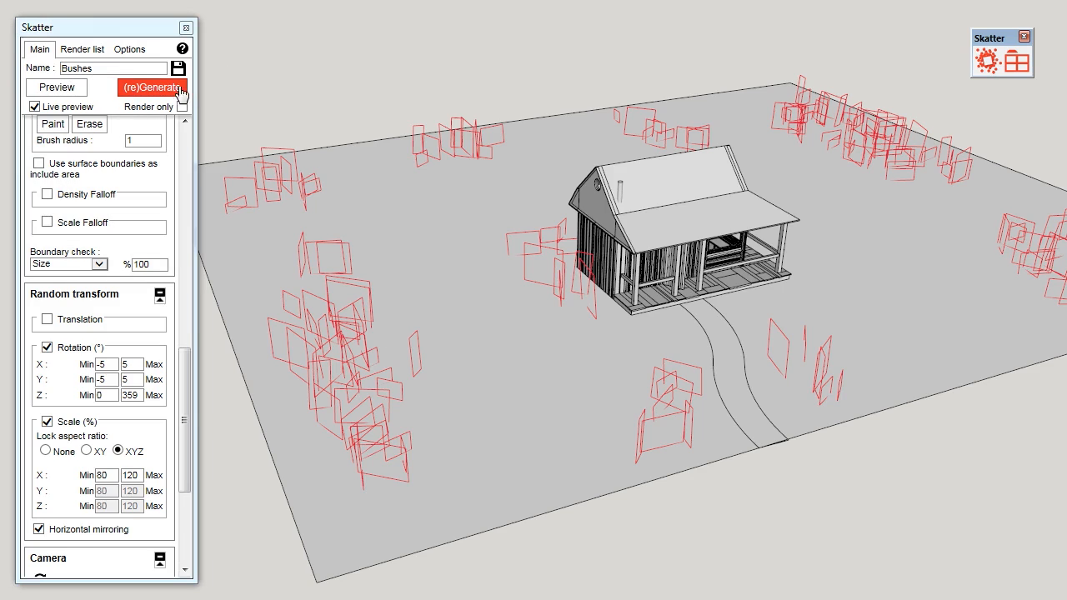
{"action": "left_click", "coordinate": [152, 87]}
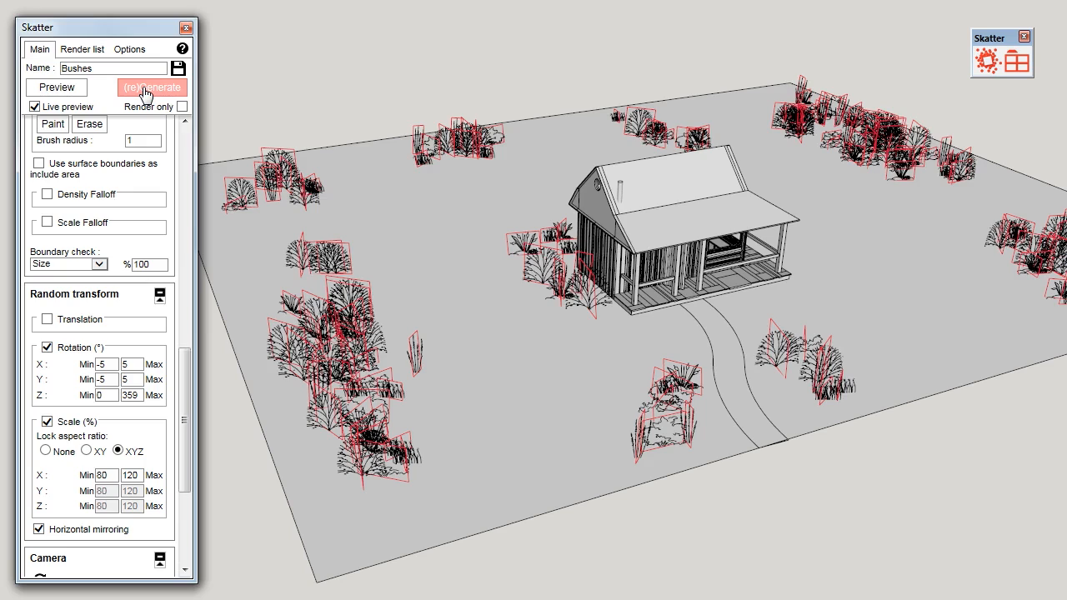
{"action": "left_click", "coordinate": [153, 87]}
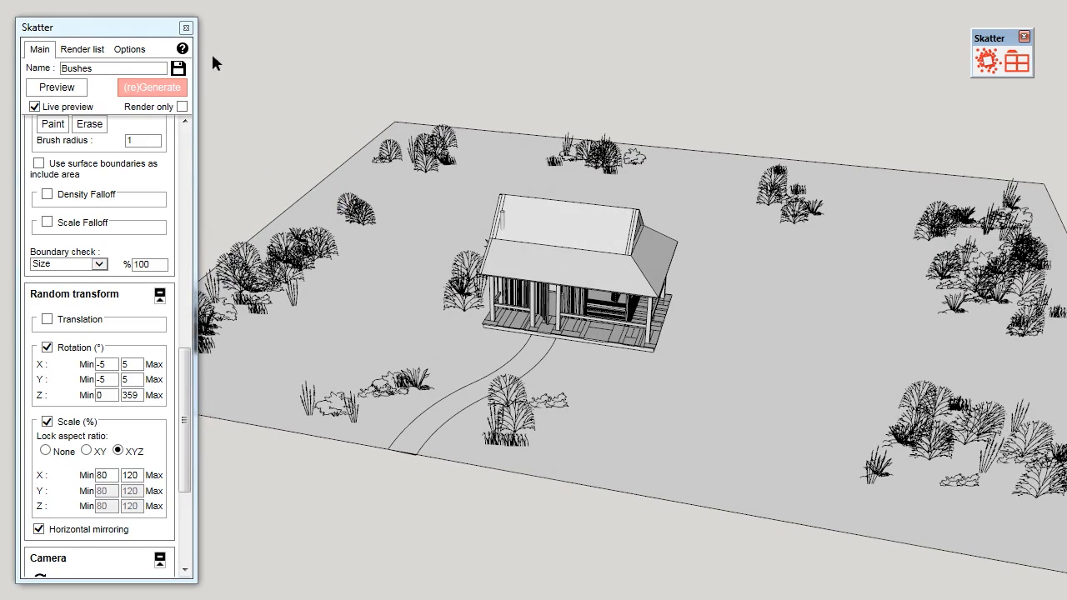
Choose Edit Skatter group on the Bushes scatter to bring its settings back on screen
{"action": "left_click", "coordinate": [187, 27]}
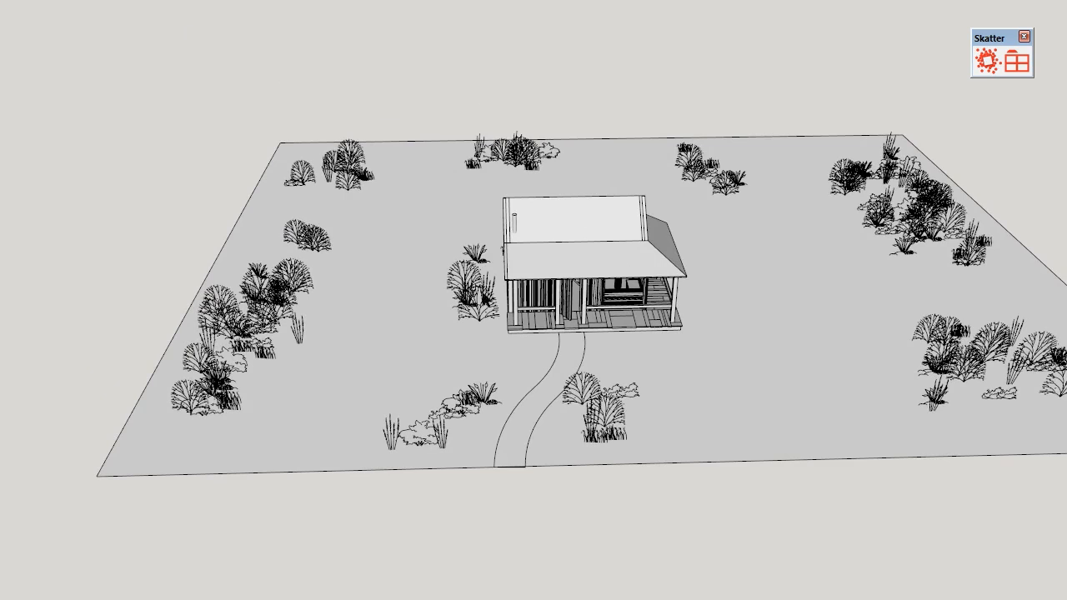
{"action": "mouse_move", "coordinate": [405, 193]}
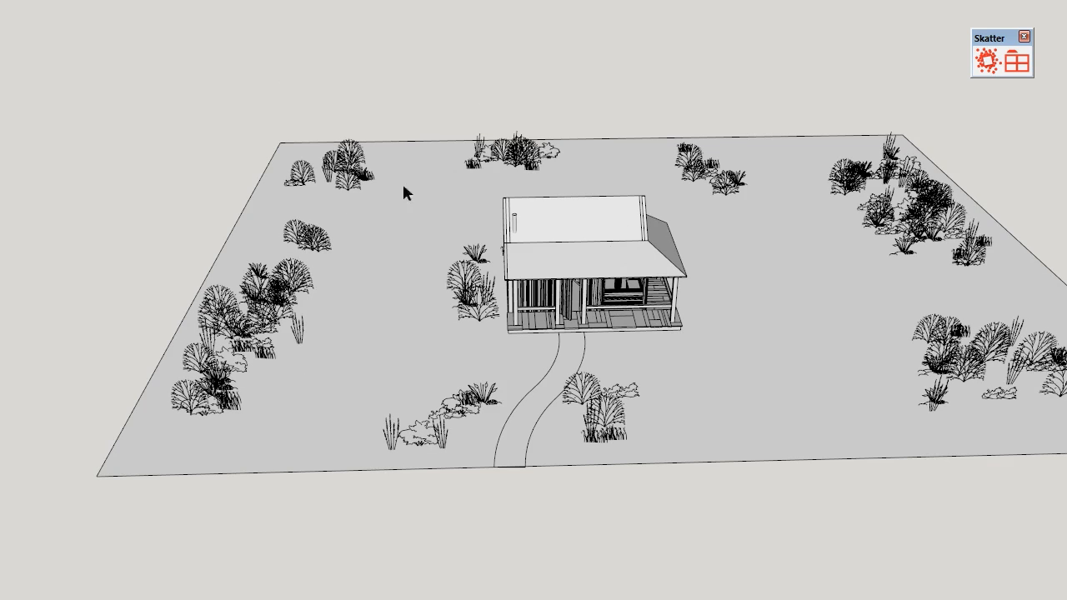
{"action": "right_click", "coordinate": [407, 192]}
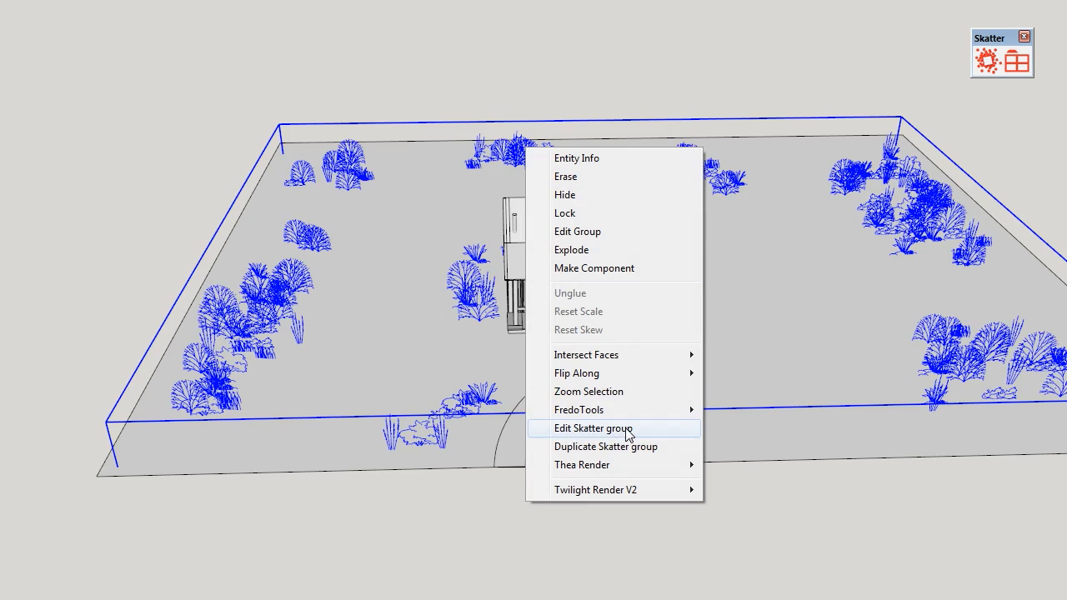
{"action": "left_click", "coordinate": [594, 427]}
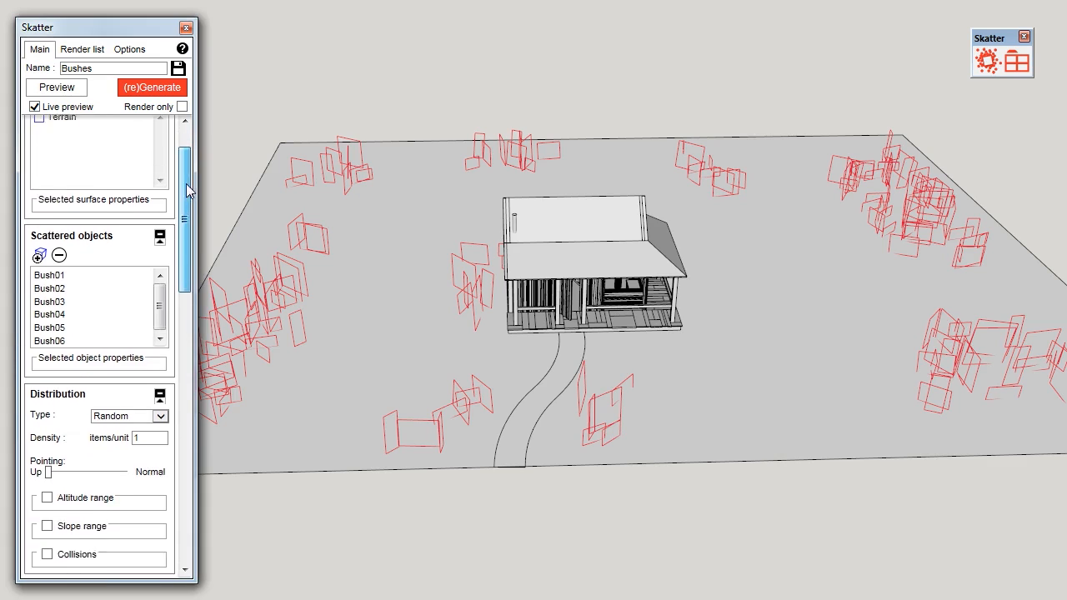
Show the bushes' Paint Area outlines, regenerate the bushes inside them, and close the panel
{"action": "scroll", "scroll_direction": "down", "scroll_amount": 3}
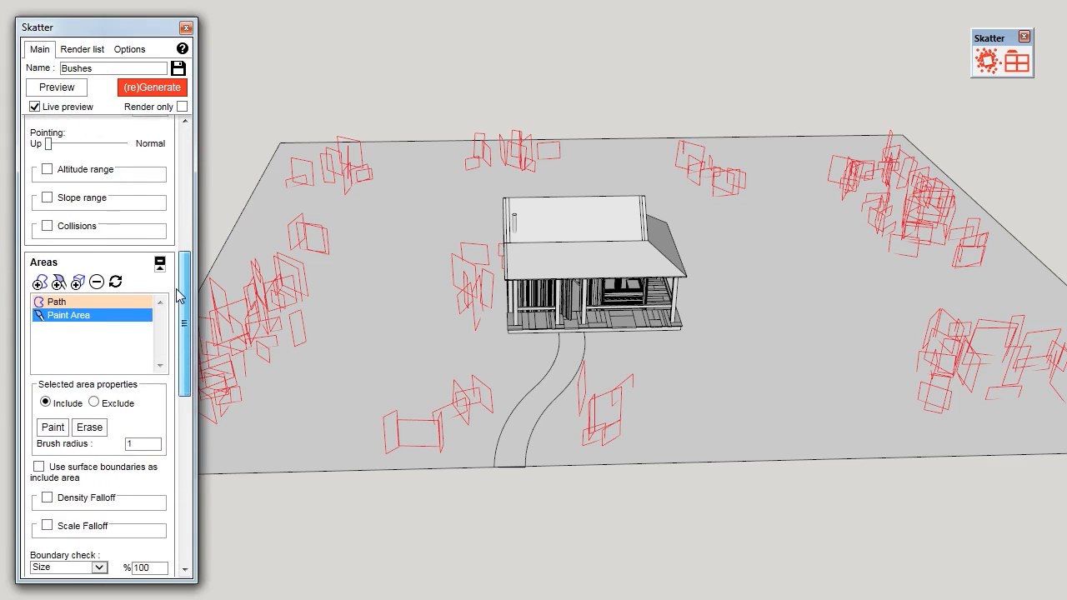
{"action": "scroll", "scroll_direction": "down", "scroll_amount": 3}
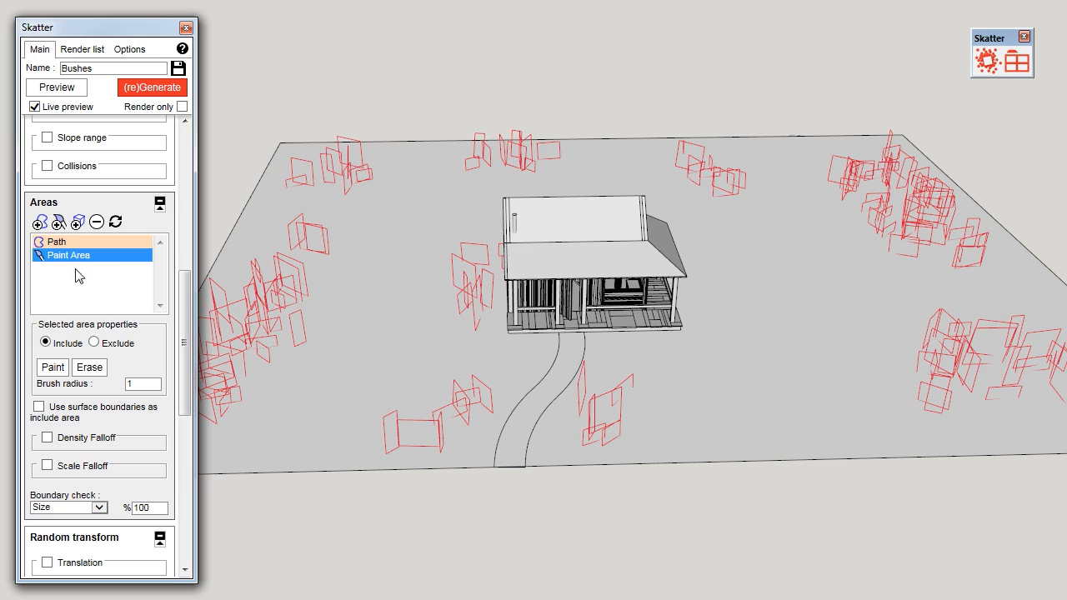
{"action": "left_click", "coordinate": [52, 367]}
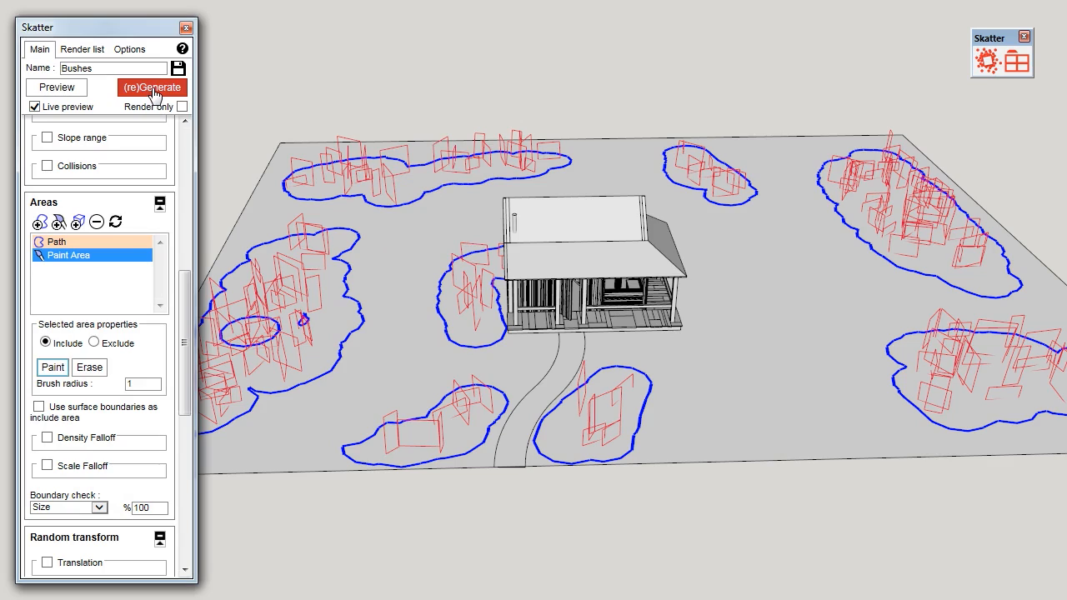
{"action": "left_click", "coordinate": [152, 87]}
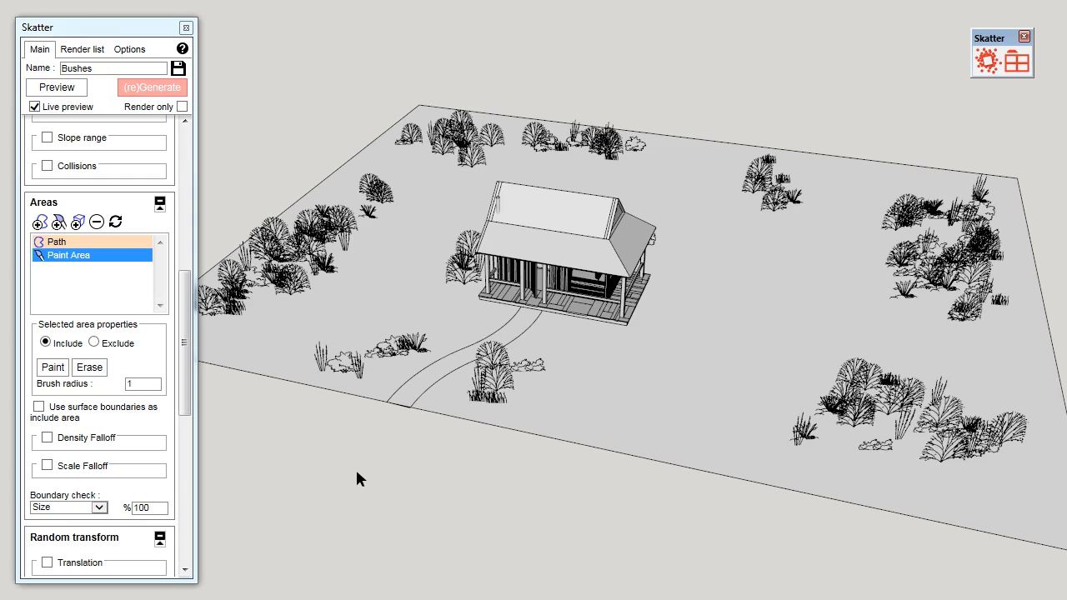
{"action": "mouse_move", "coordinate": [484, 221]}
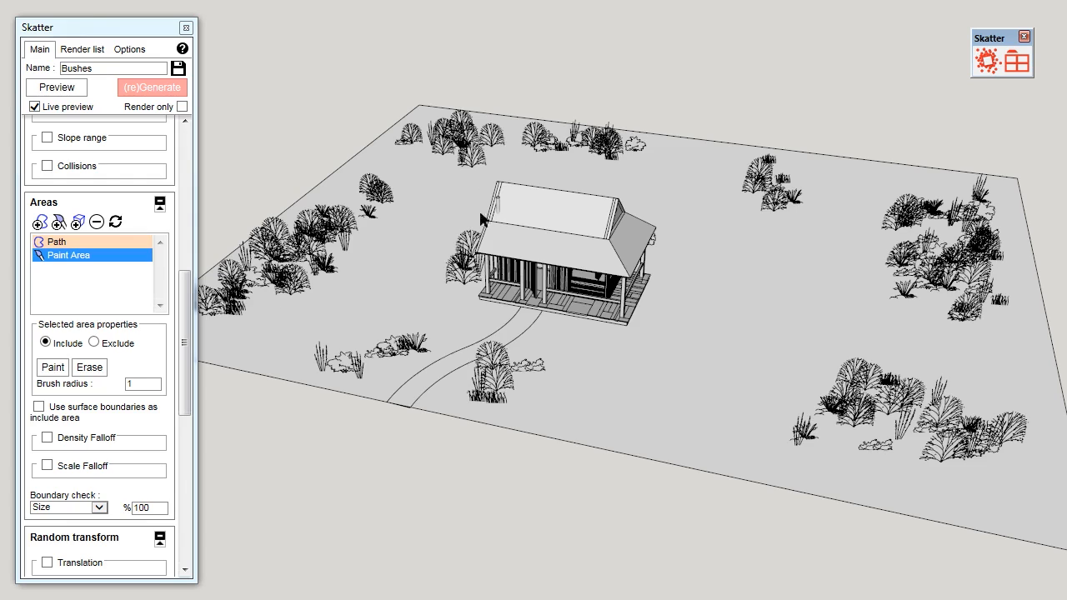
{"action": "mouse_move", "coordinate": [159, 32]}
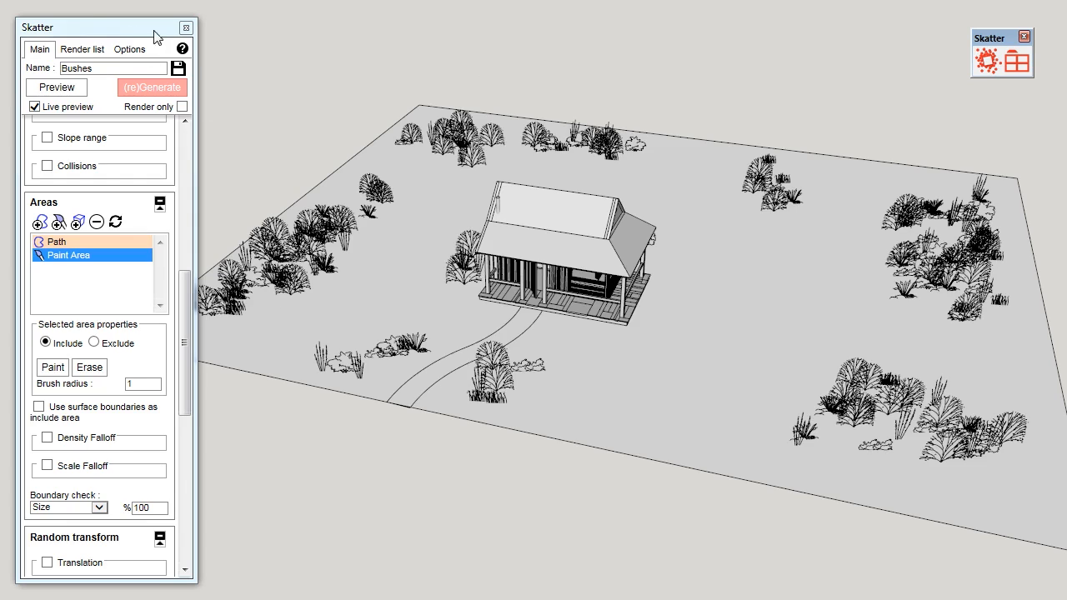
{"action": "left_click", "coordinate": [187, 27]}
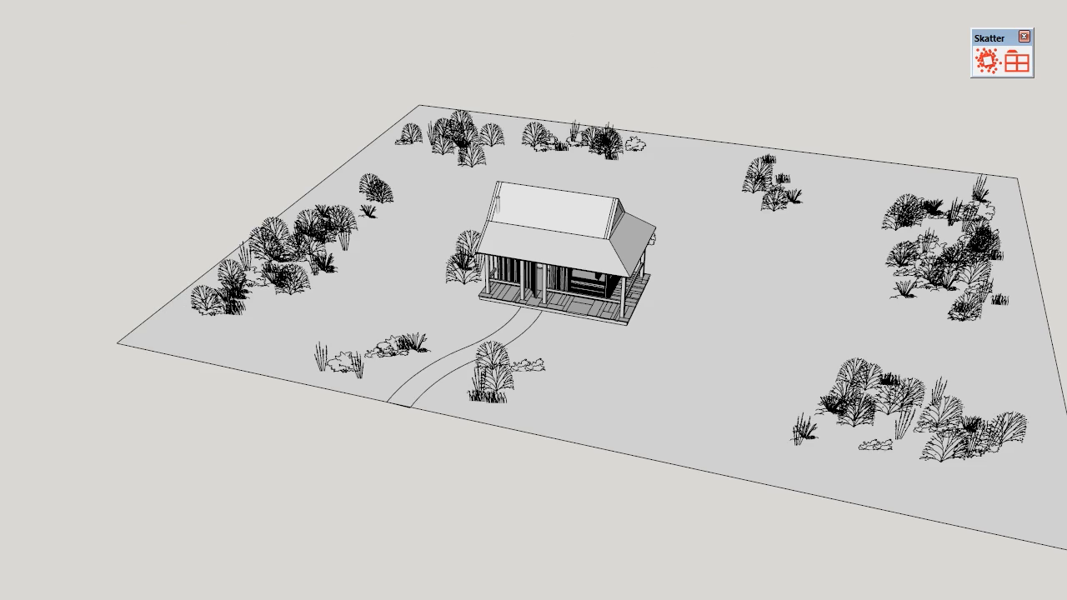
Start a blank new scatter, 'Skatter 1', from the Skatter toolbar
{"action": "left_click", "coordinate": [987, 60]}
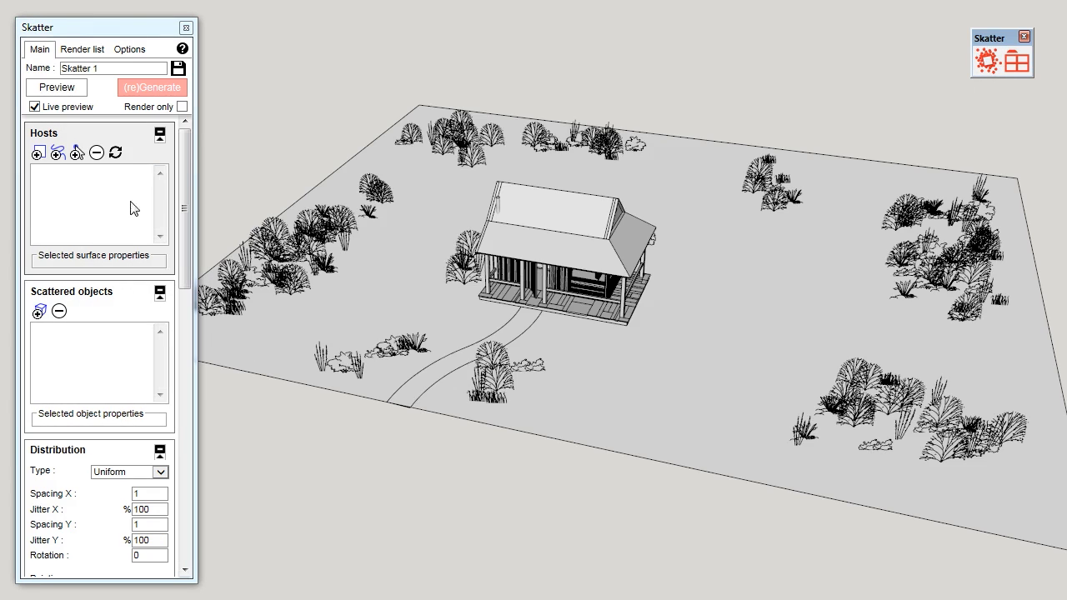
{"action": "mouse_move", "coordinate": [187, 216]}
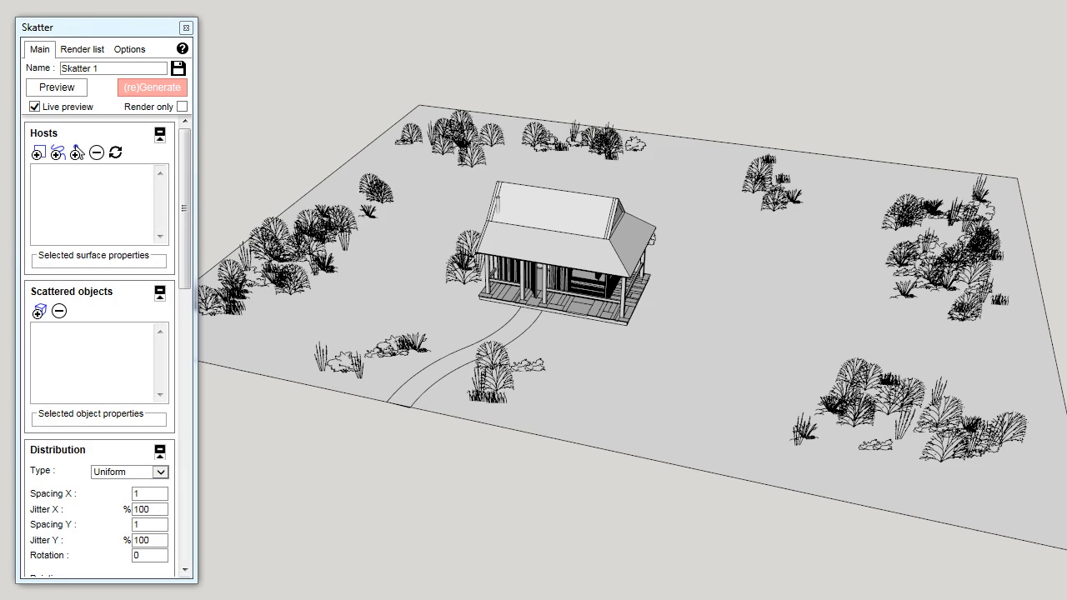
{"action": "mouse_move", "coordinate": [159, 137]}
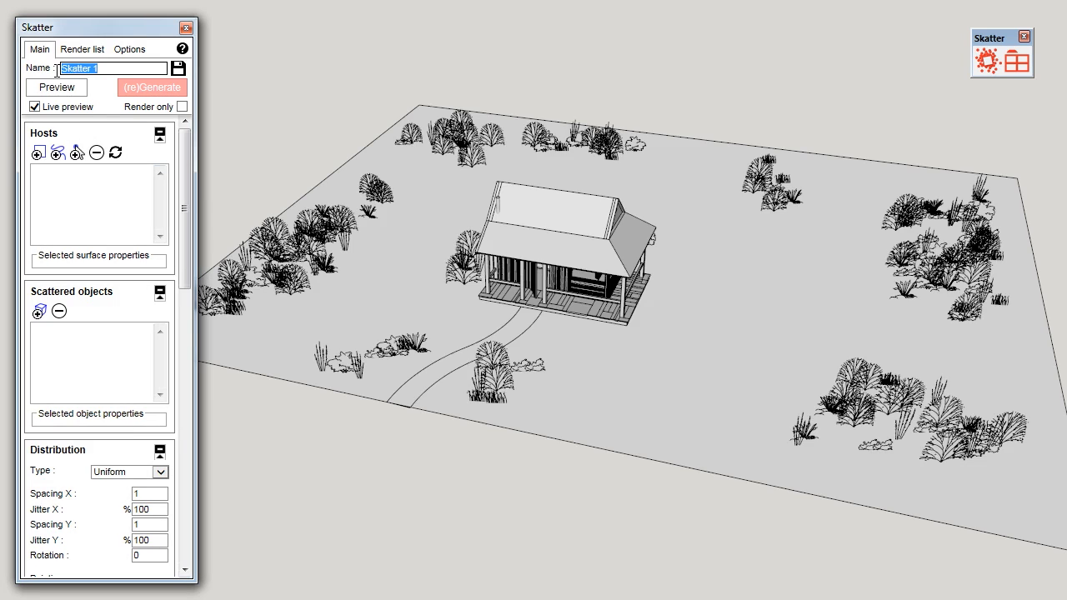
Name the scatter 'Trees', set the terrain as host and add Tree01–Tree04 as scattered objects
{"action": "type", "text": "Trees"}
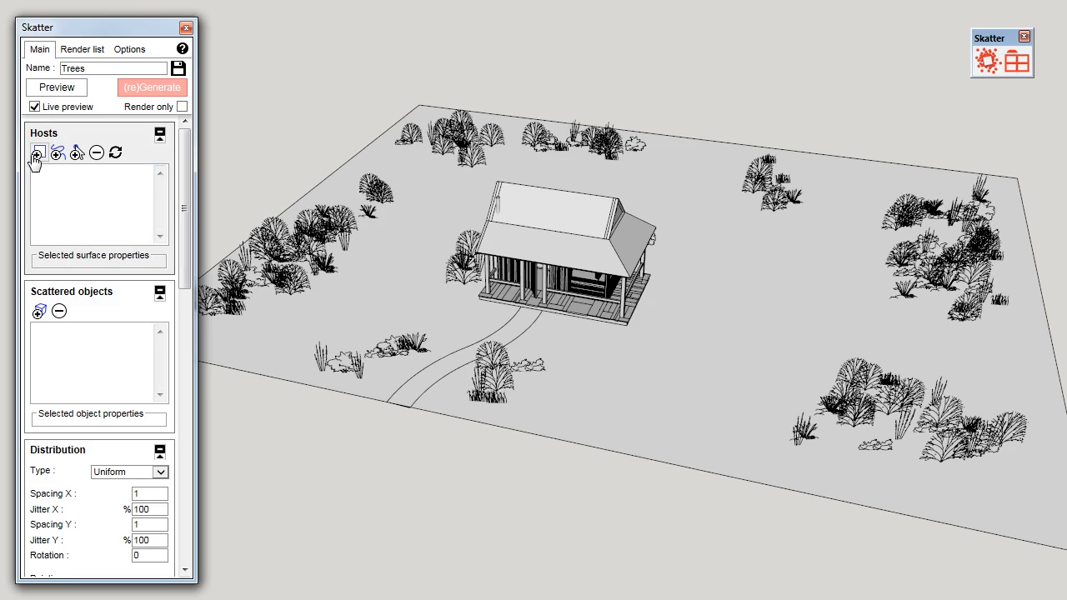
{"action": "left_click", "coordinate": [37, 153]}
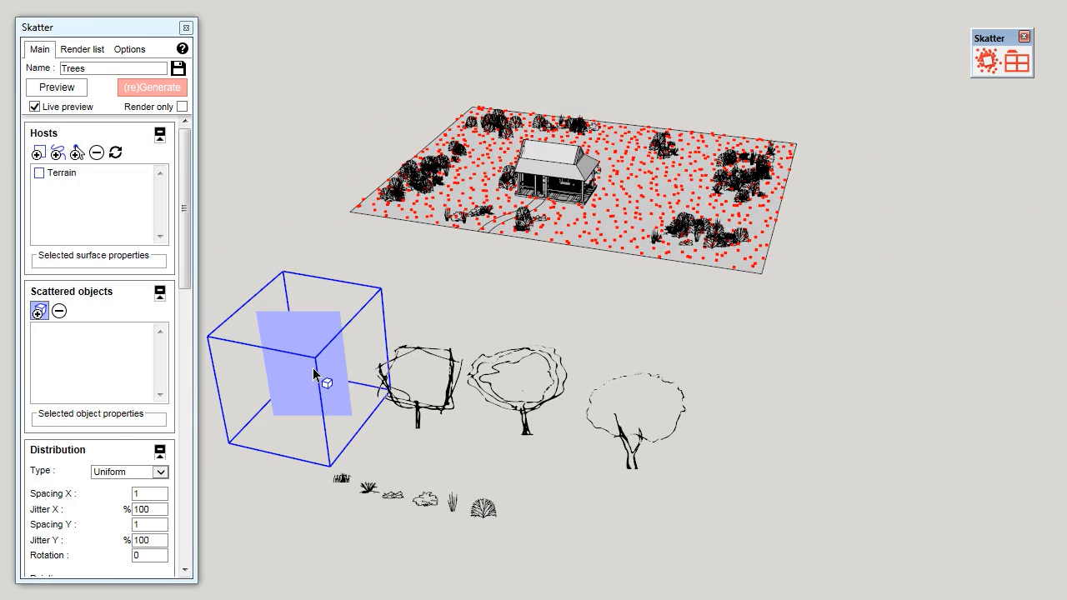
{"action": "left_click", "coordinate": [153, 87]}
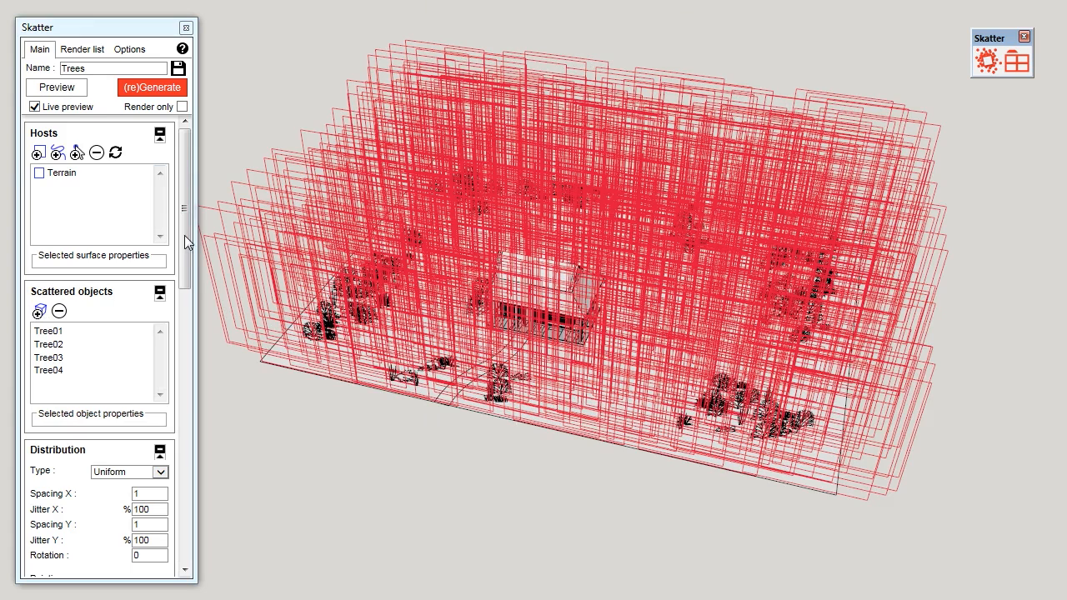
Set the Trees distribution spacing to 5 so the previews stand sparser
{"action": "scroll", "scroll_direction": "down", "scroll_amount": 3}
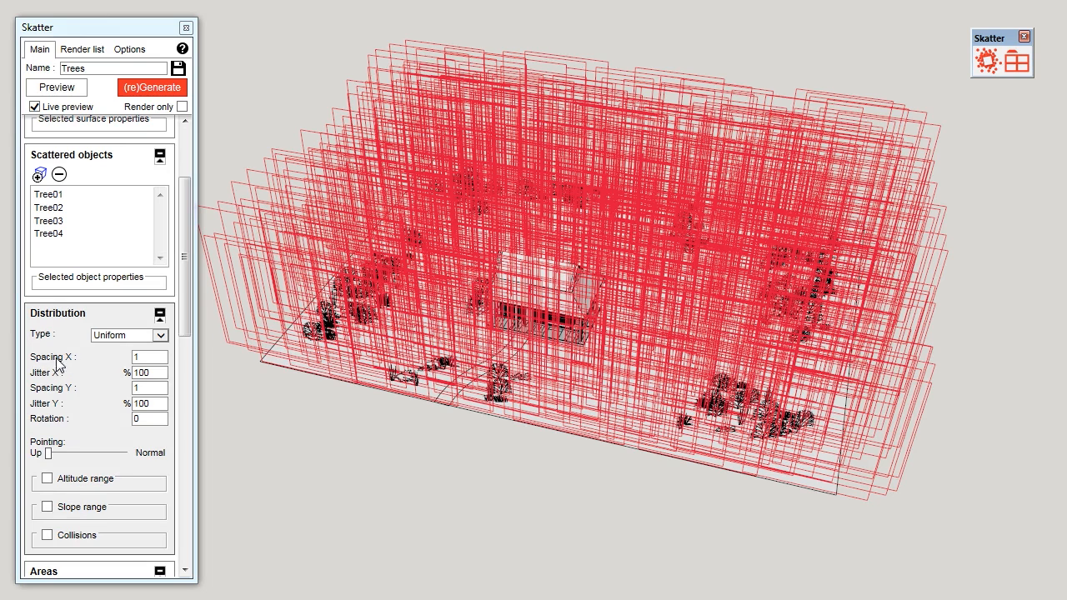
{"action": "left_click", "coordinate": [148, 357]}
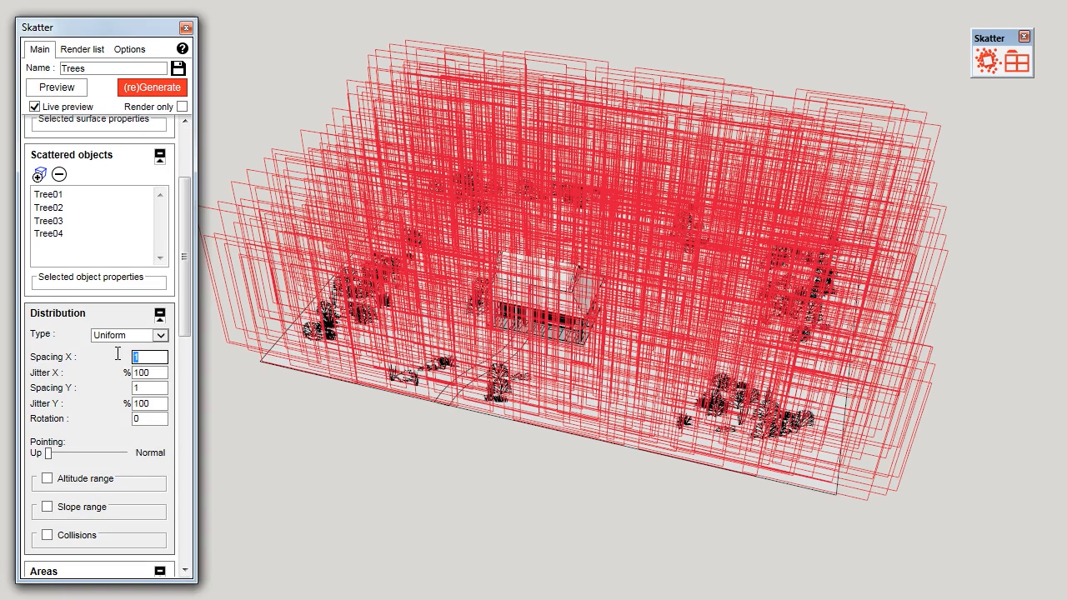
{"action": "type", "text": "5"}
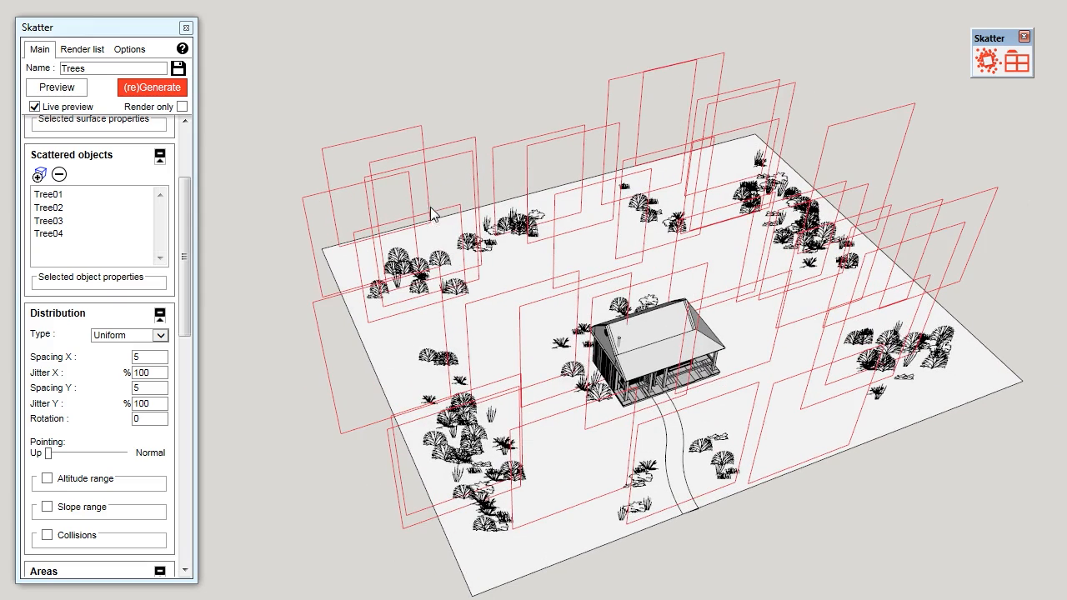
Enable Collisions for the Trees scatter and edit its size multiplier
{"action": "scroll", "scroll_direction": "down", "scroll_amount": 3}
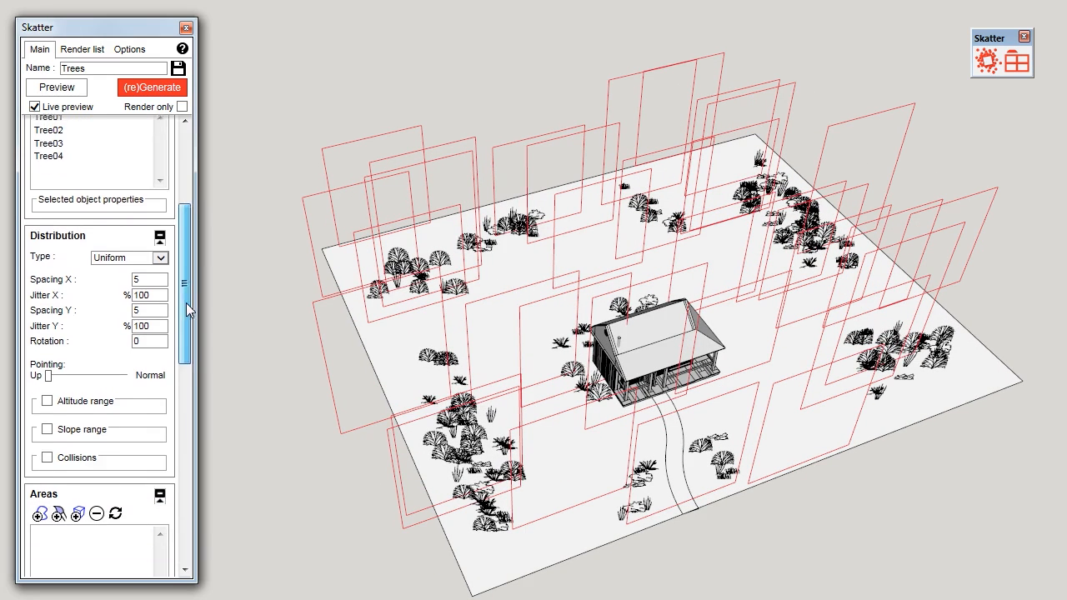
{"action": "left_click", "coordinate": [43, 457]}
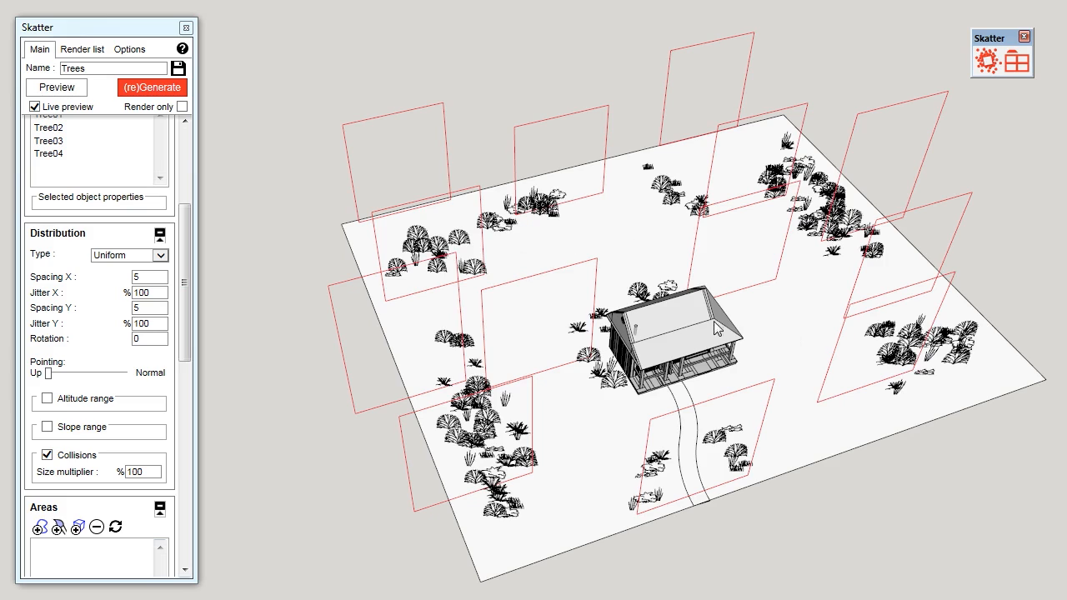
{"action": "mouse_move", "coordinate": [615, 272]}
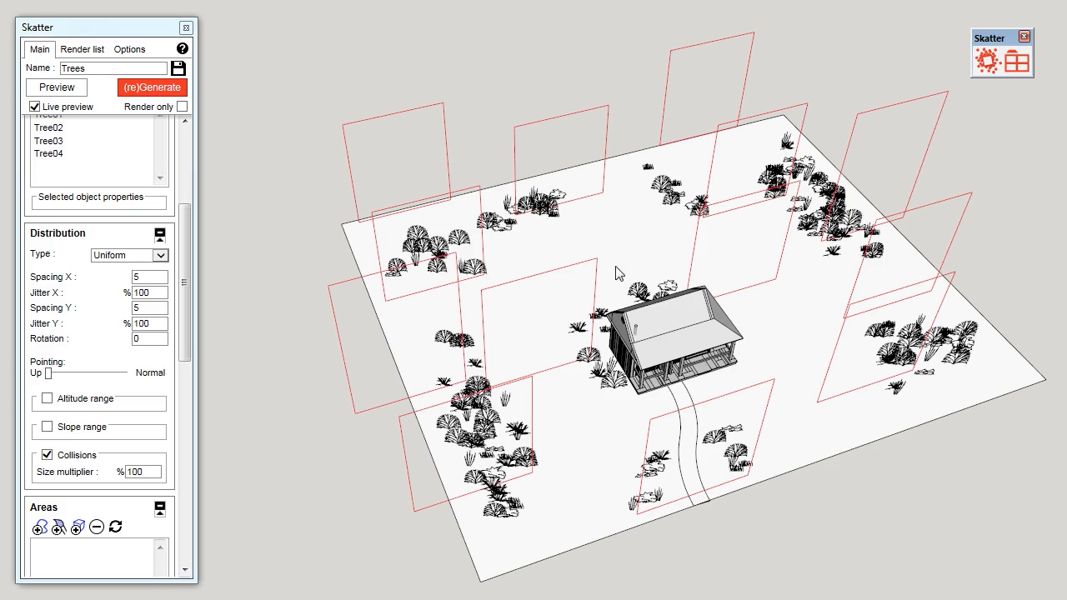
{"action": "left_click", "coordinate": [143, 472]}
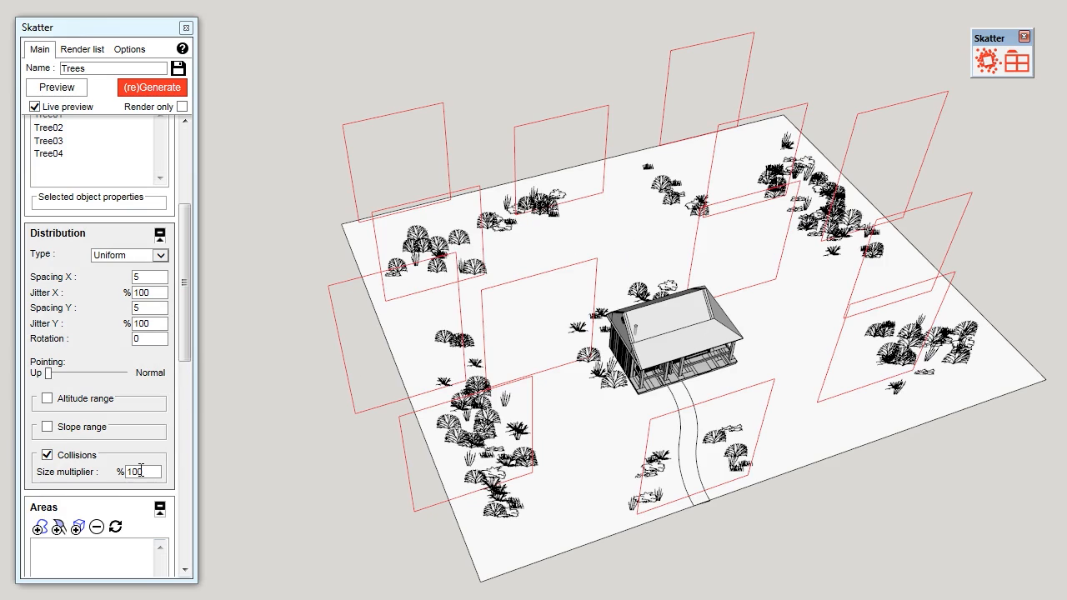
{"action": "mouse_move", "coordinate": [307, 456]}
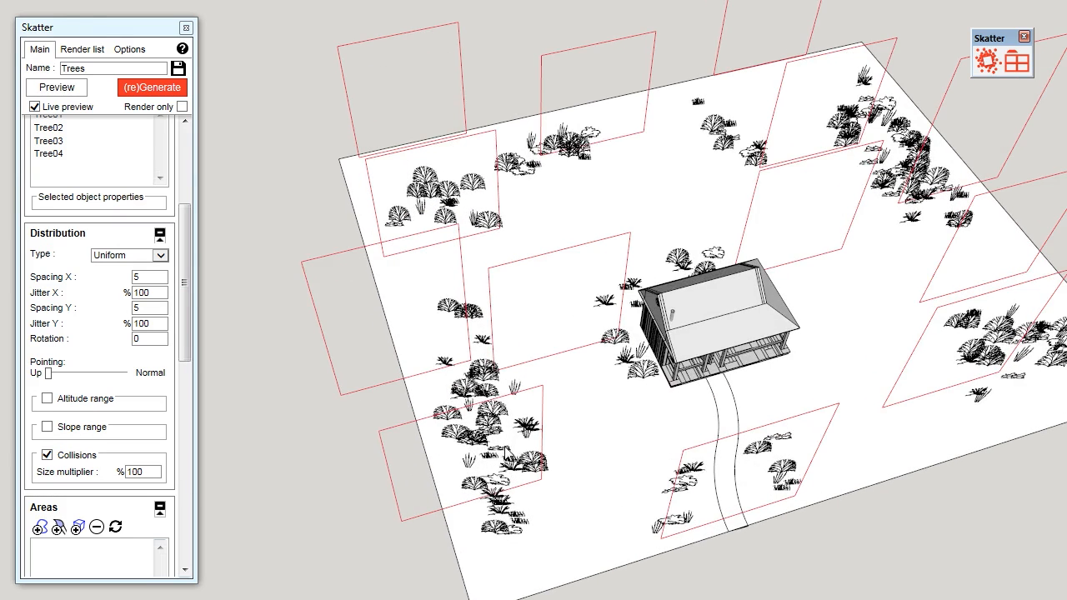
{"action": "mouse_move", "coordinate": [420, 387]}
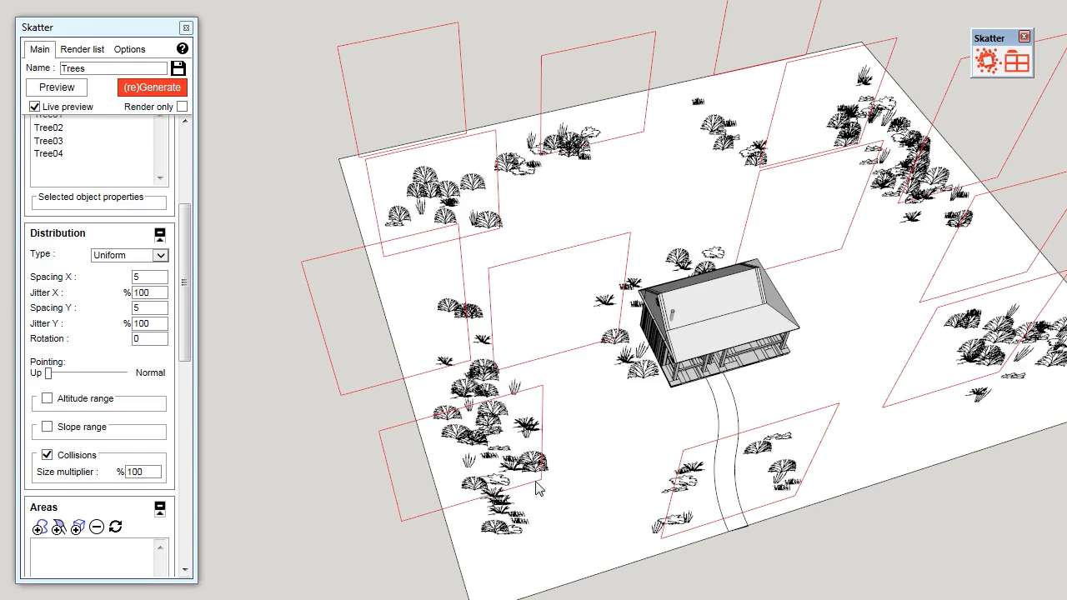
{"action": "mouse_move", "coordinate": [523, 524]}
{"action": "type", "text": "50"}
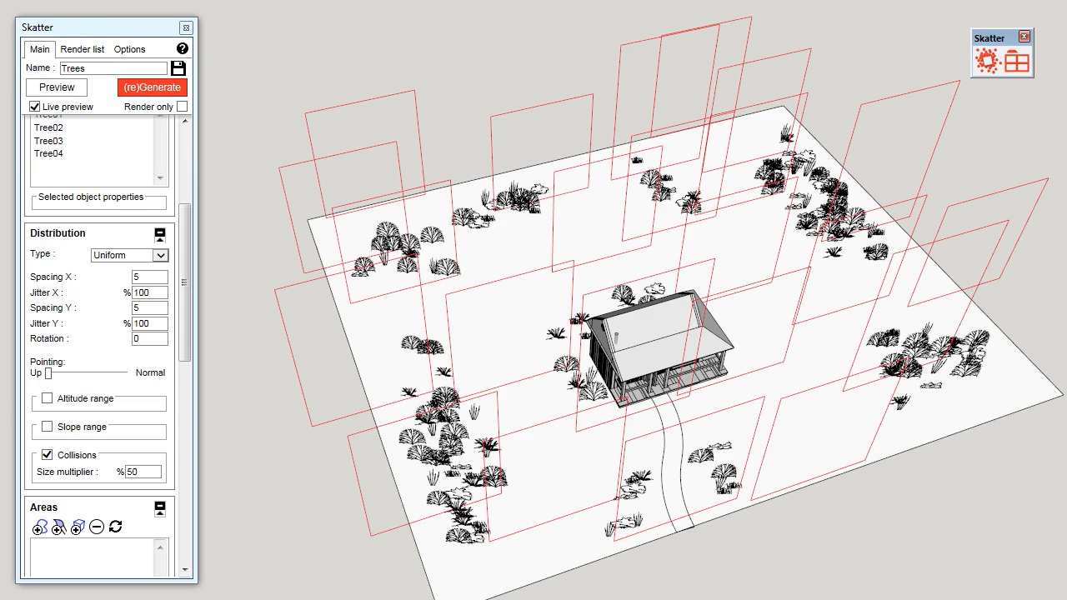
{"action": "mouse_move", "coordinate": [170, 377]}
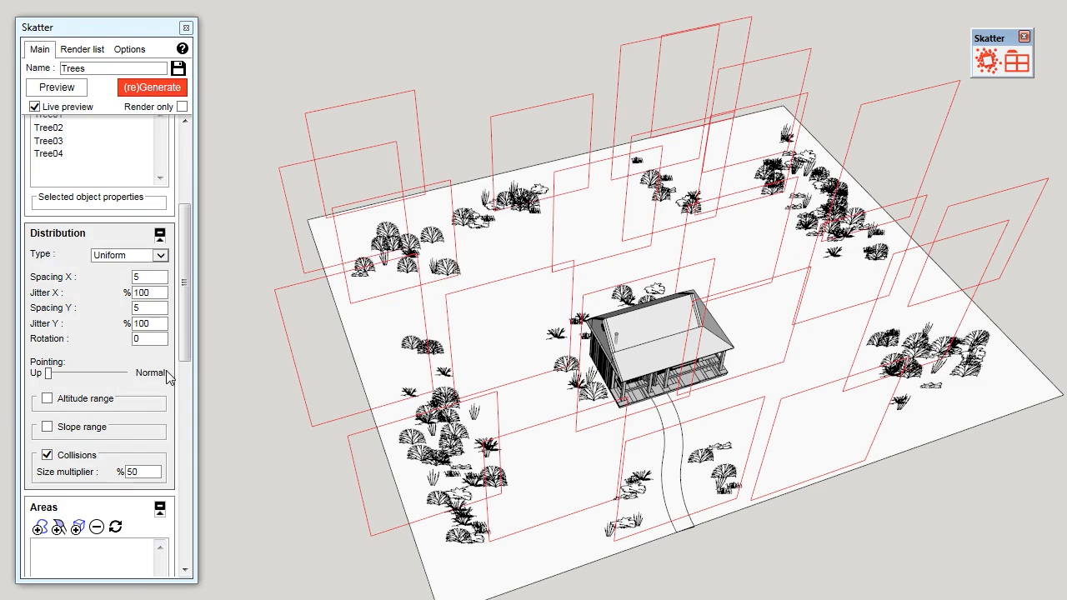
Replace the whole-surface include area with a hand-painted area using brush radius 3
{"action": "scroll", "scroll_direction": "down", "scroll_amount": 3}
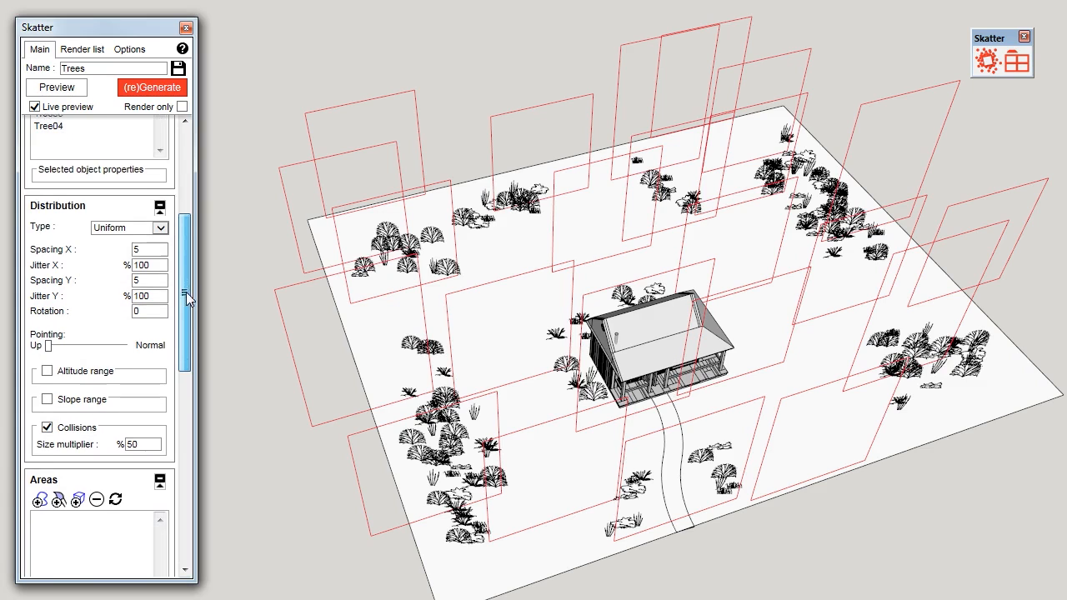
{"action": "scroll", "scroll_direction": "down", "scroll_amount": 3}
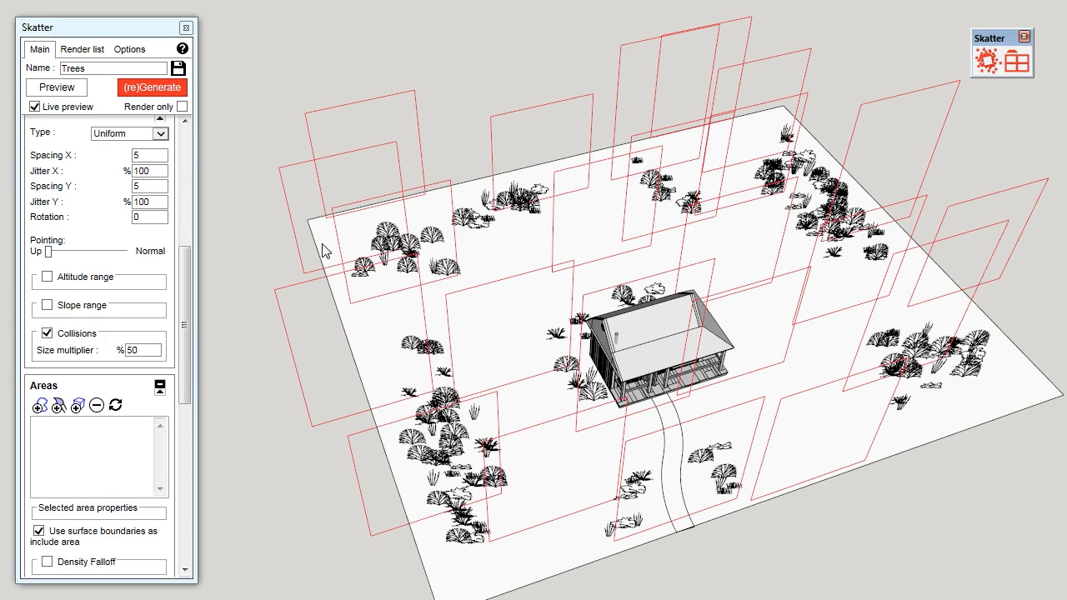
{"action": "mouse_move", "coordinate": [744, 217]}
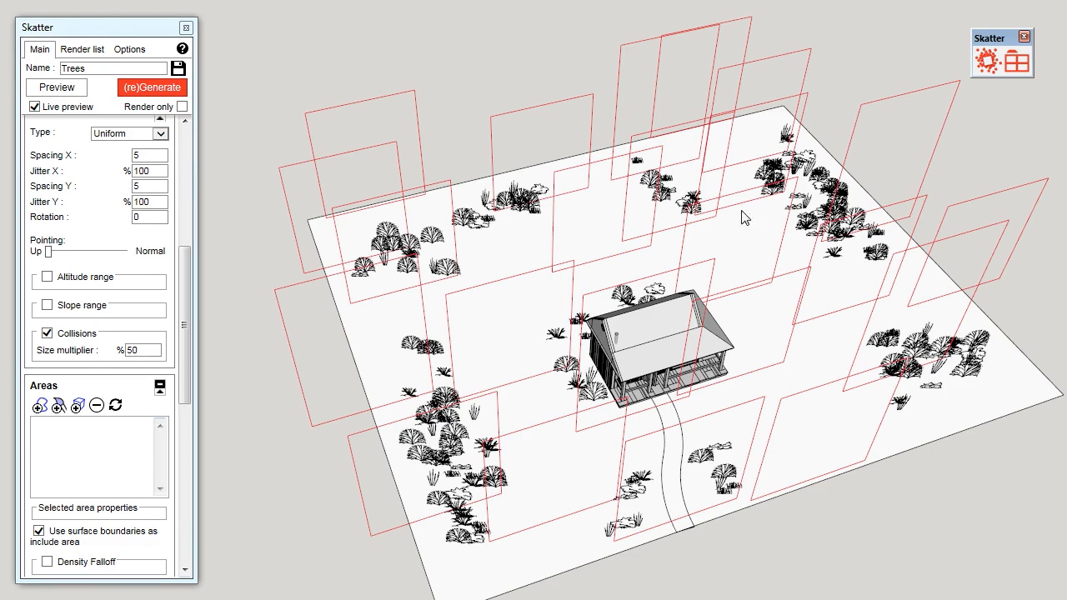
{"action": "scroll", "scroll_direction": "down", "scroll_amount": 3}
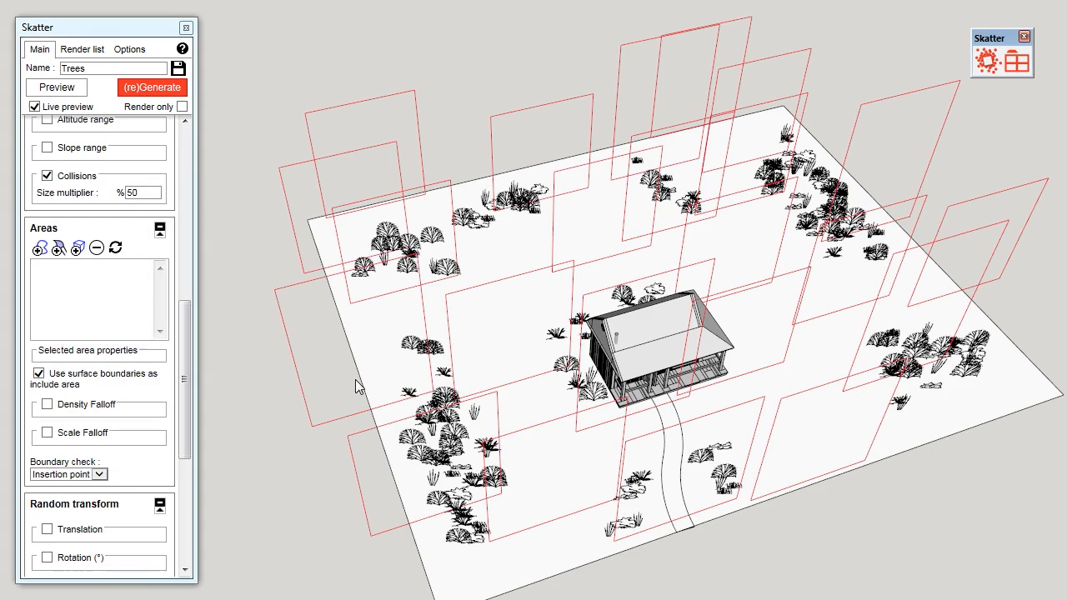
{"action": "mouse_move", "coordinate": [50, 384]}
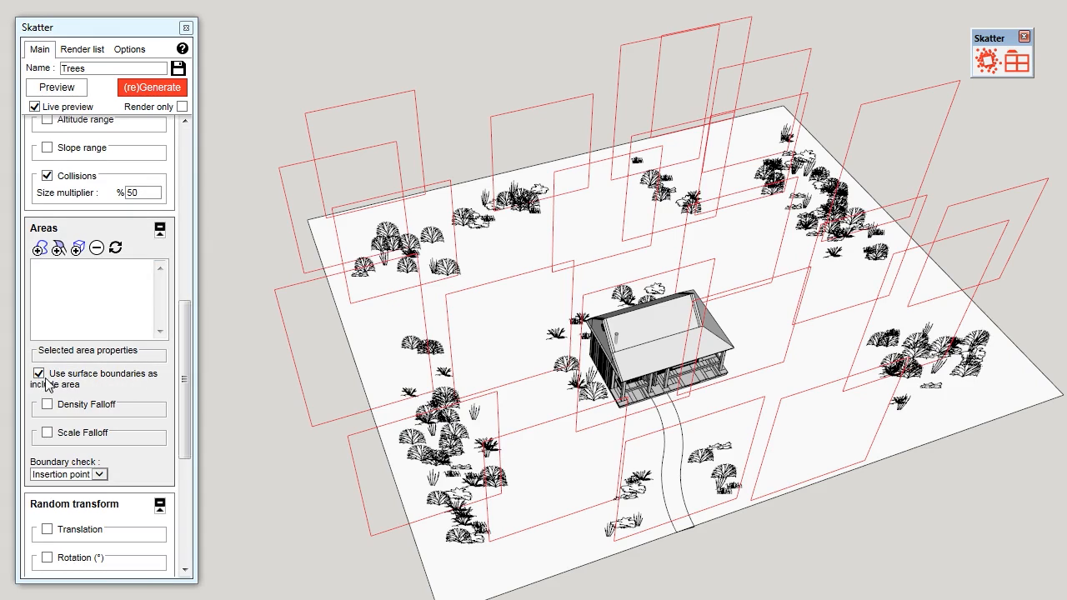
{"action": "mouse_move", "coordinate": [70, 398]}
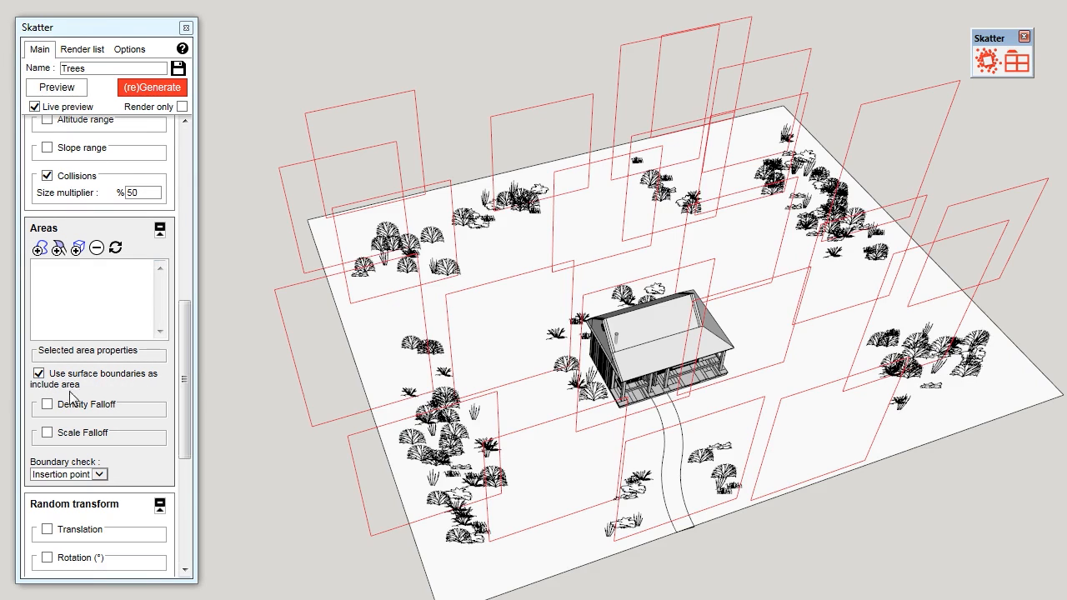
{"action": "left_click", "coordinate": [40, 373]}
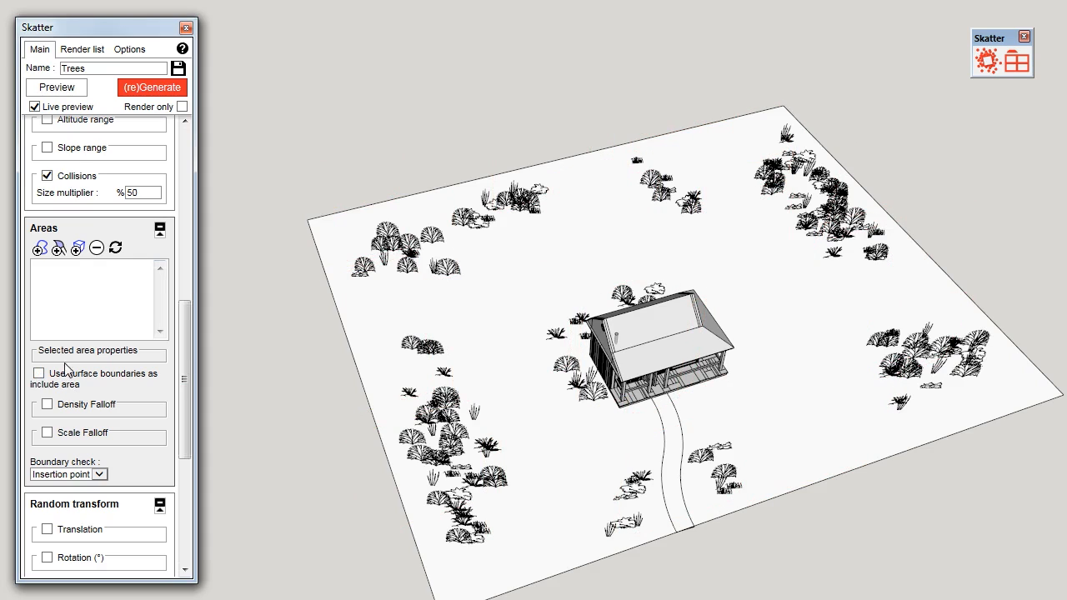
{"action": "left_click", "coordinate": [40, 250]}
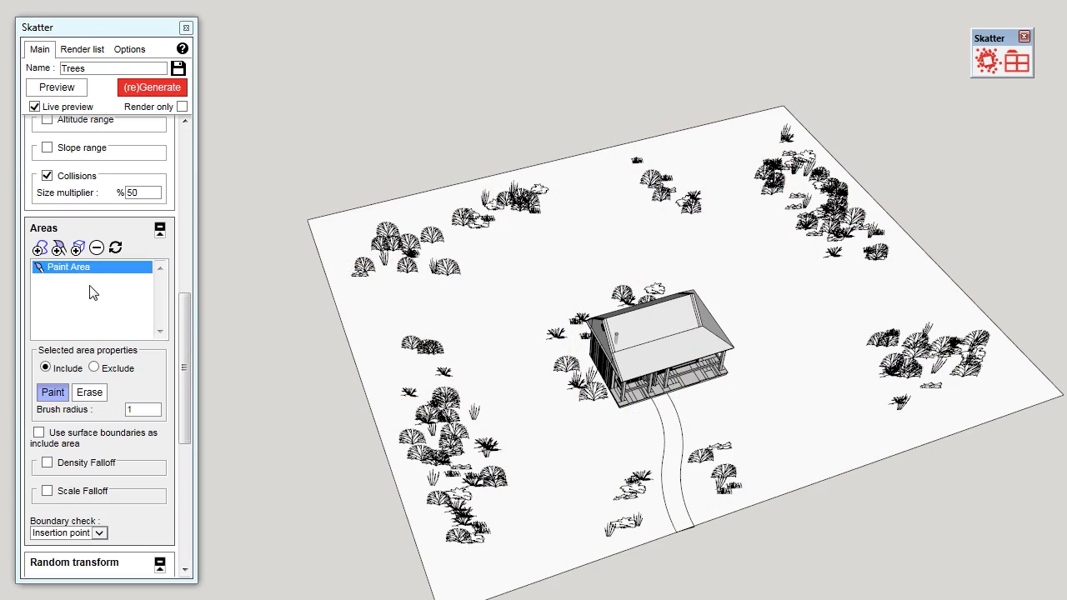
{"action": "mouse_move", "coordinate": [407, 304]}
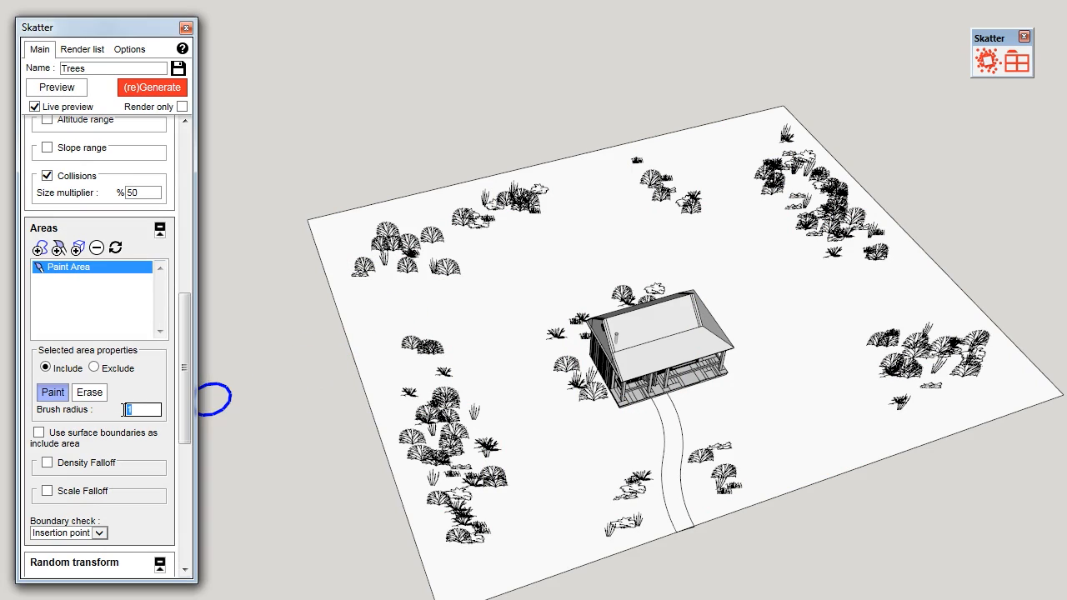
{"action": "type", "text": "3"}
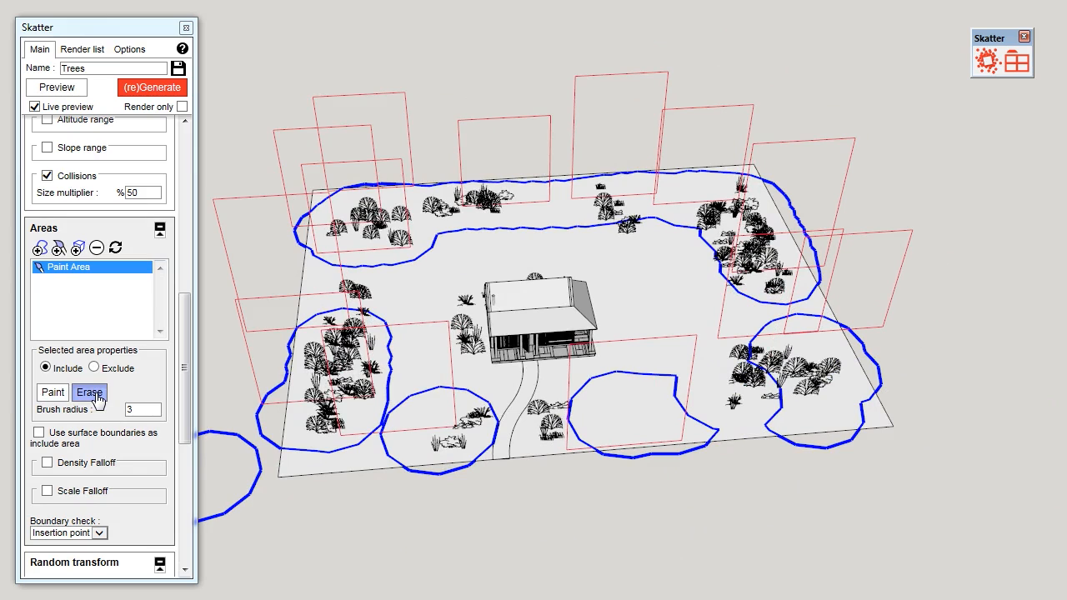
Finish painting, enable random scale 50–120% and horizontal mirroring, and regenerate the trees
{"action": "left_click", "coordinate": [89, 392]}
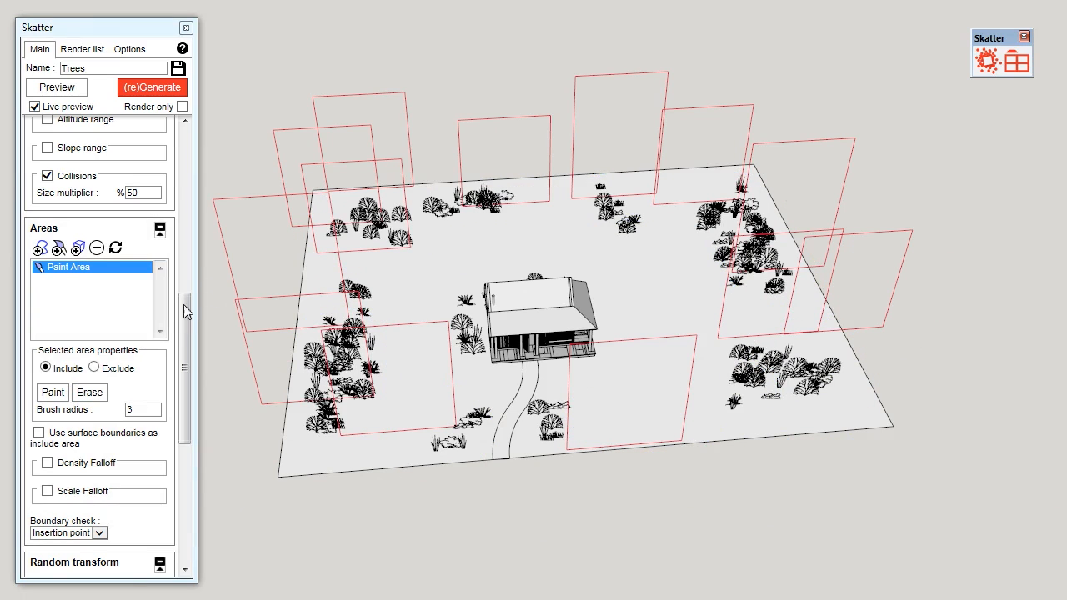
{"action": "scroll", "scroll_direction": "down", "scroll_amount": 3}
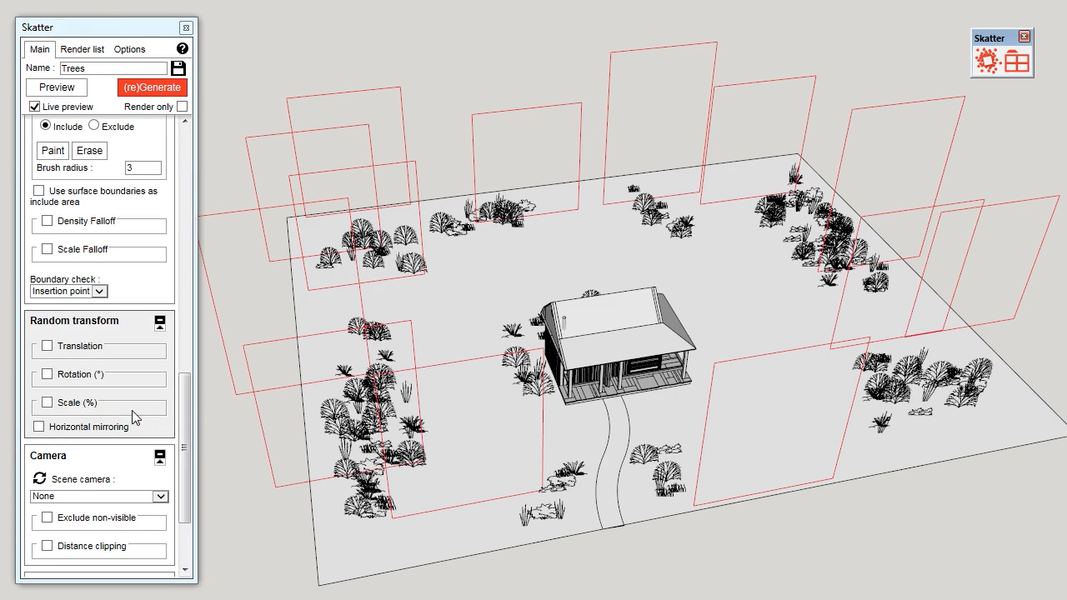
{"action": "left_click", "coordinate": [40, 402]}
{"action": "type", "text": "50"}
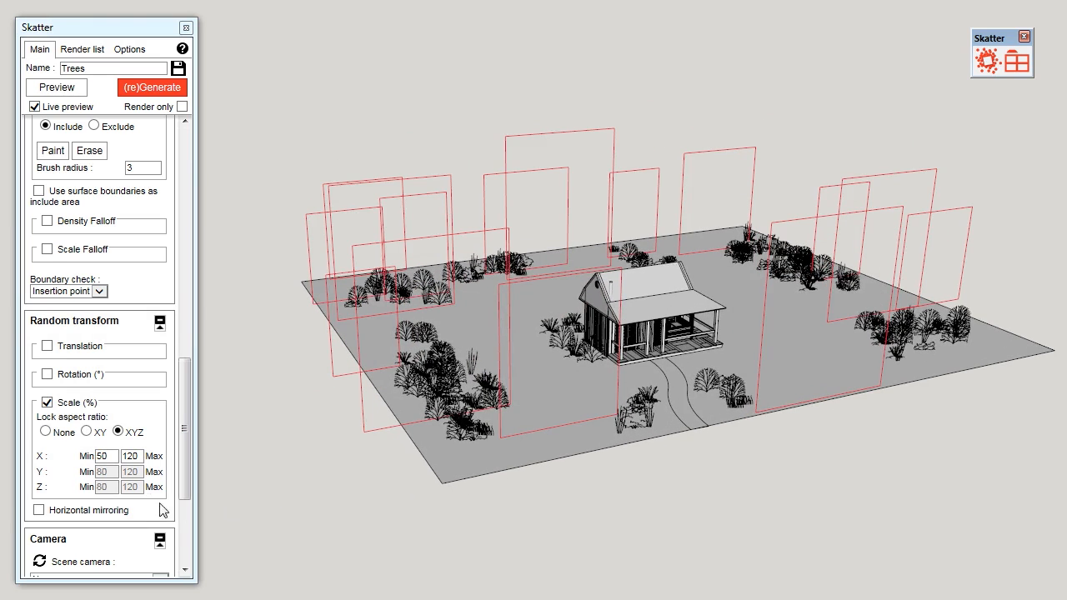
{"action": "left_click", "coordinate": [38, 511]}
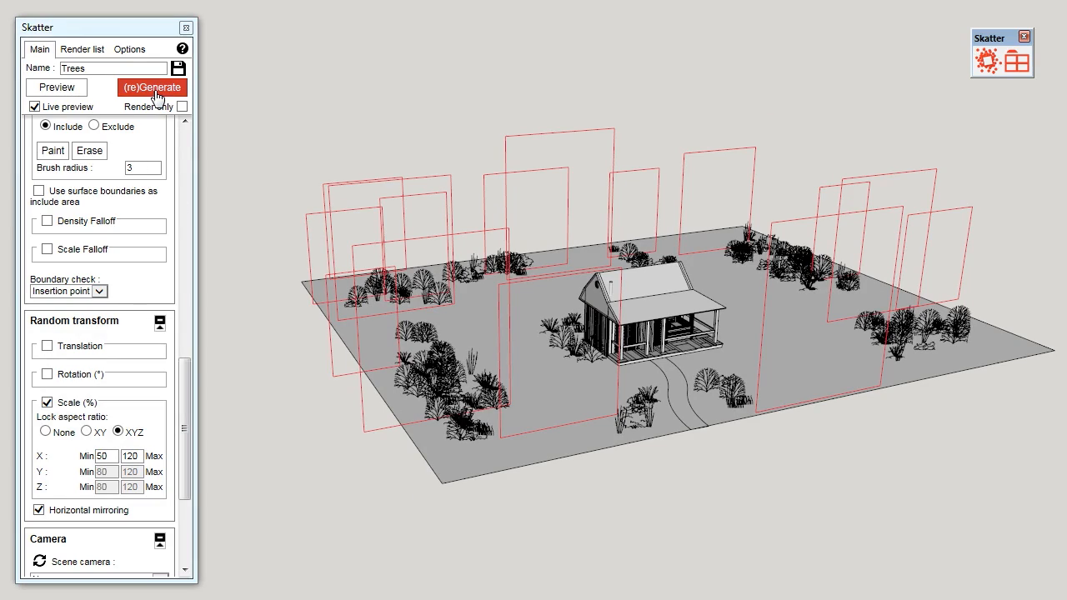
{"action": "left_click", "coordinate": [152, 87]}
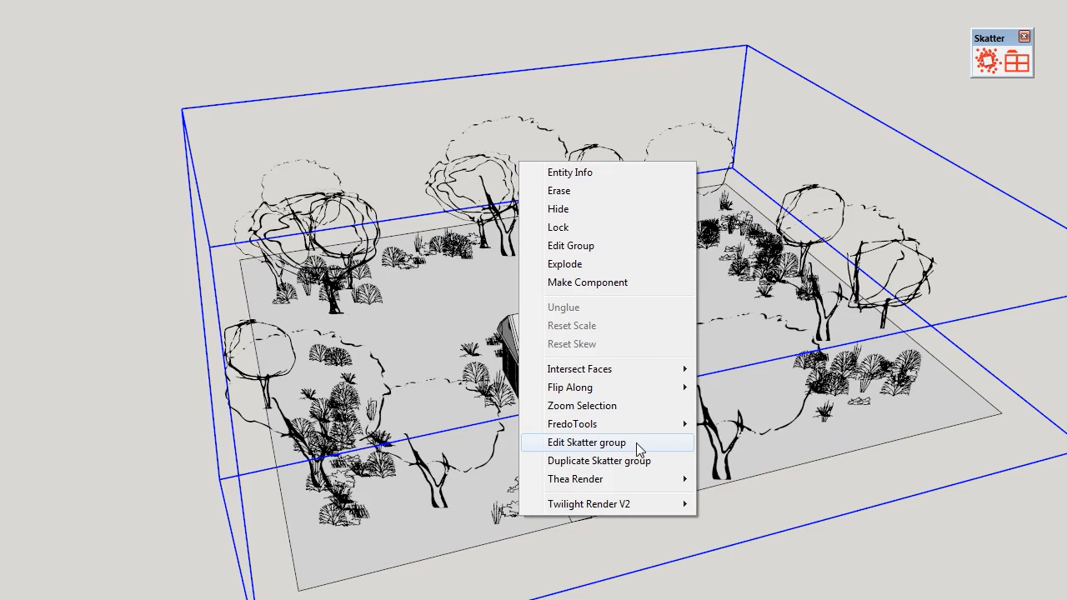
{"action": "mouse_move", "coordinate": [580, 444]}
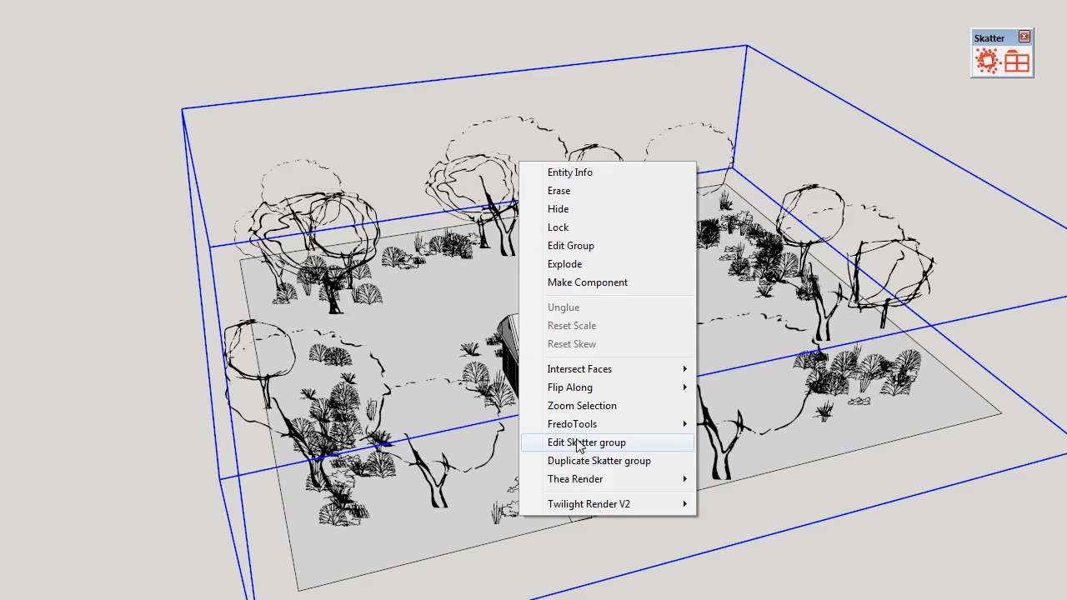
{"action": "mouse_move", "coordinate": [563, 453]}
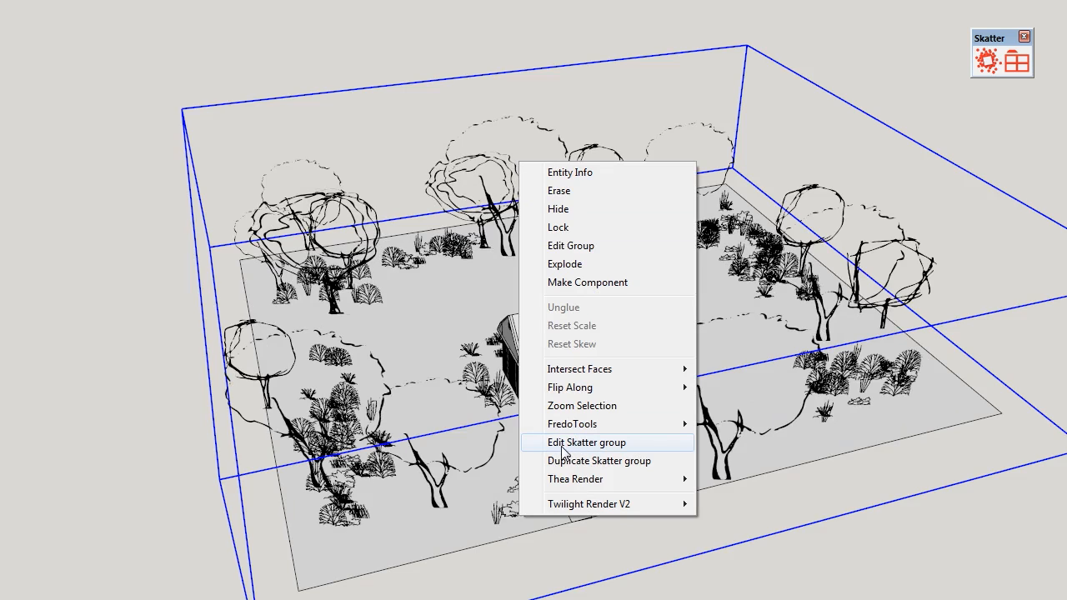
Reopen the Trees scatter, generate the final trees, then regenerate the Bushes scatter
{"action": "left_click", "coordinate": [585, 442]}
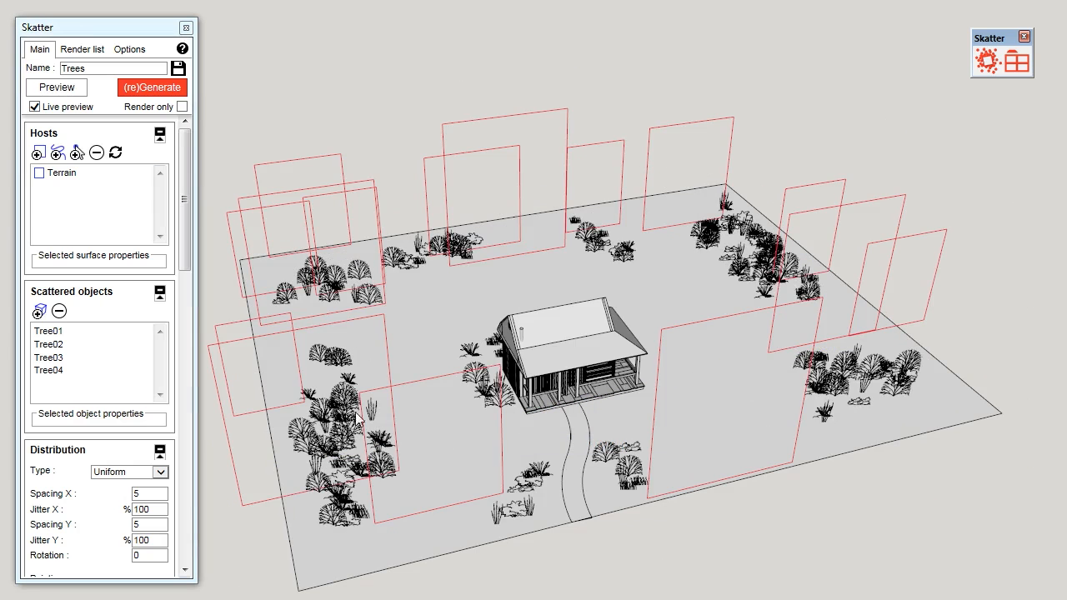
{"action": "scroll", "scroll_direction": "down", "scroll_amount": 3}
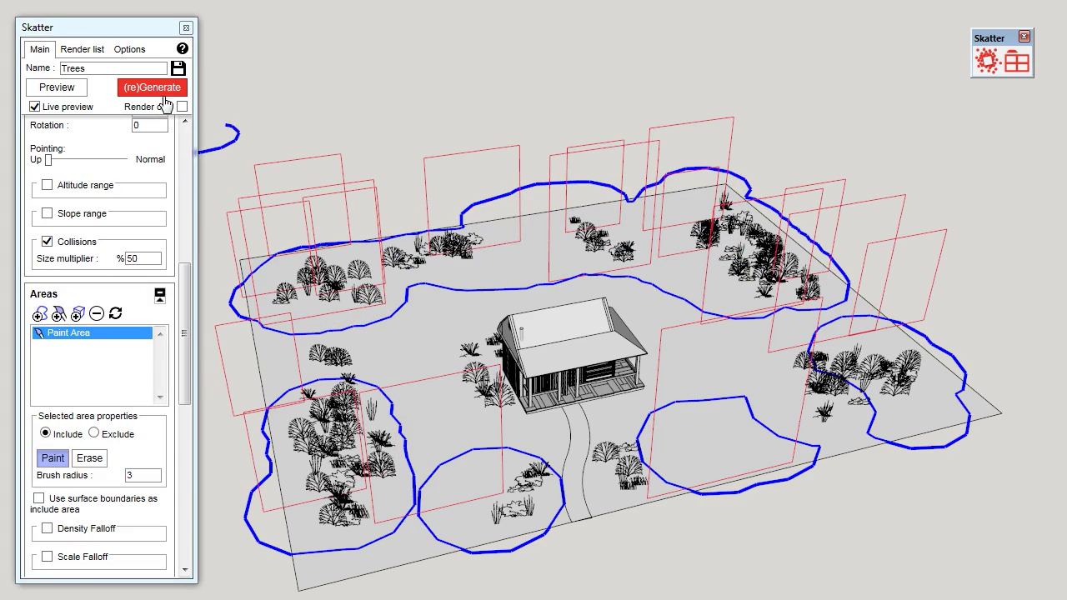
{"action": "left_click", "coordinate": [154, 87]}
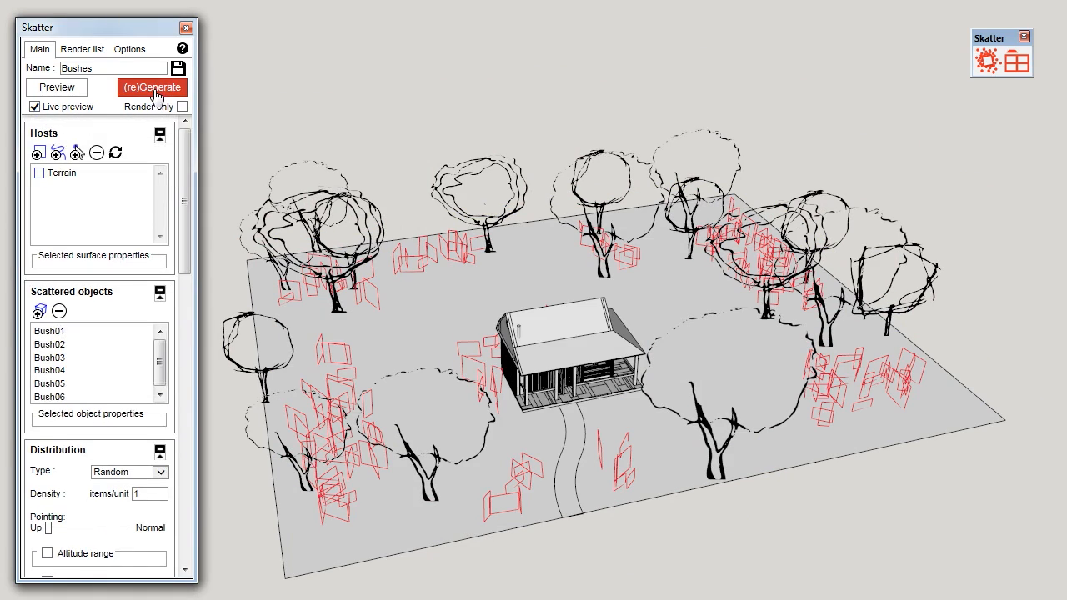
{"action": "left_click", "coordinate": [150, 87]}
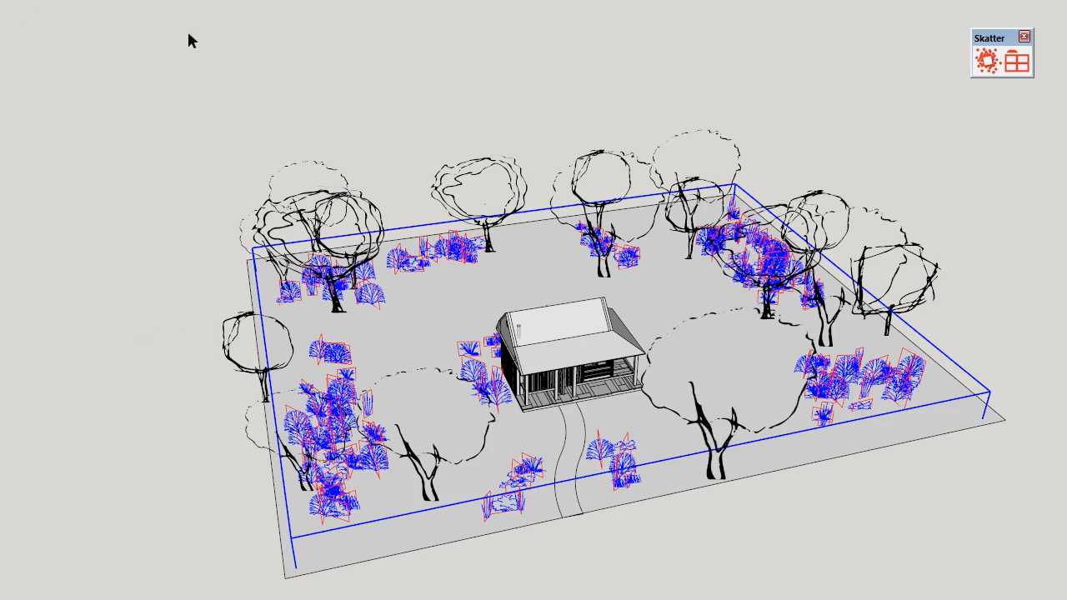